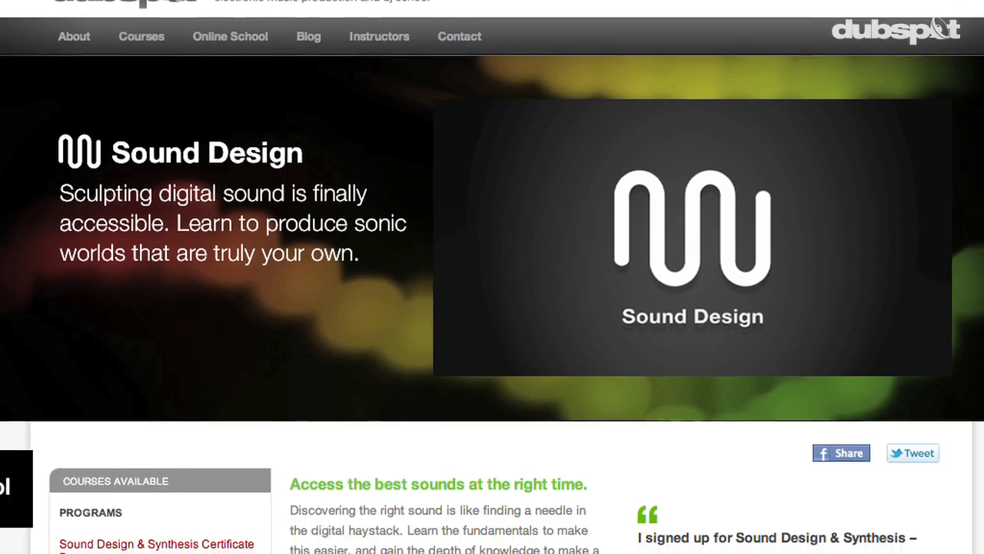
Record a new sound with the phone microphone in the SoundCloud app, then stop it.
{"action": "scroll", "scroll_direction": "down", "scroll_amount": 3}
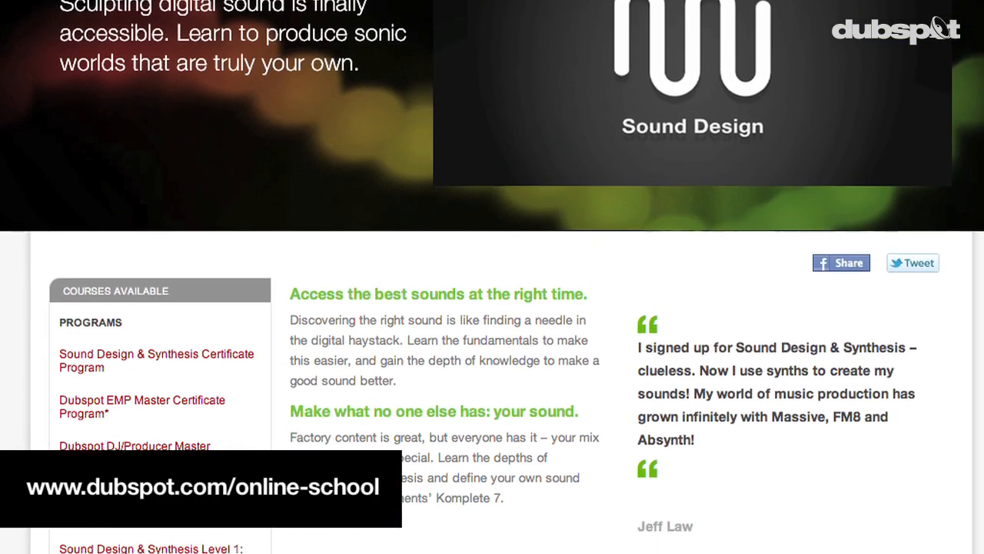
{"action": "scroll", "scroll_direction": "down", "scroll_amount": 3}
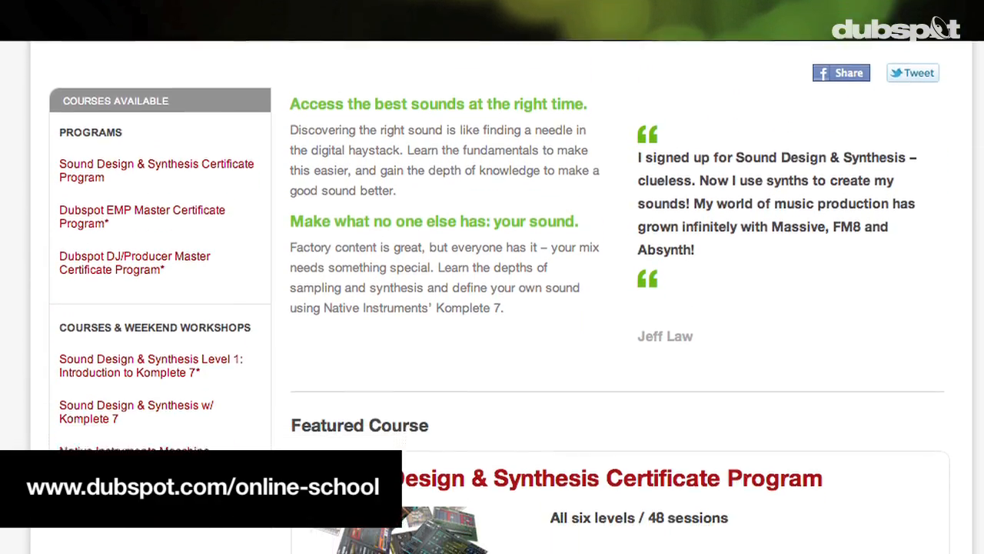
{"action": "scroll", "scroll_direction": "down", "scroll_amount": 3}
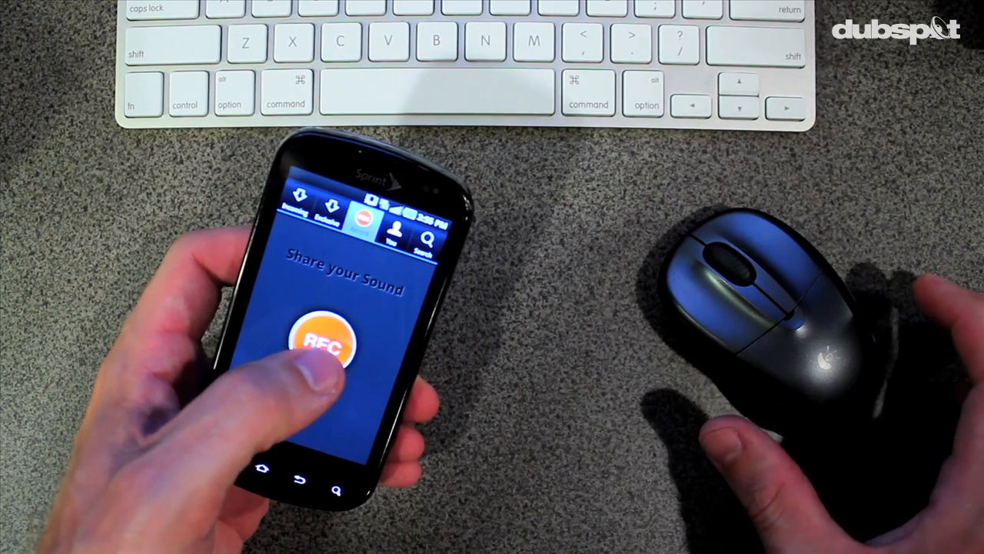
{"action": "left_click", "coordinate": [323, 341]}
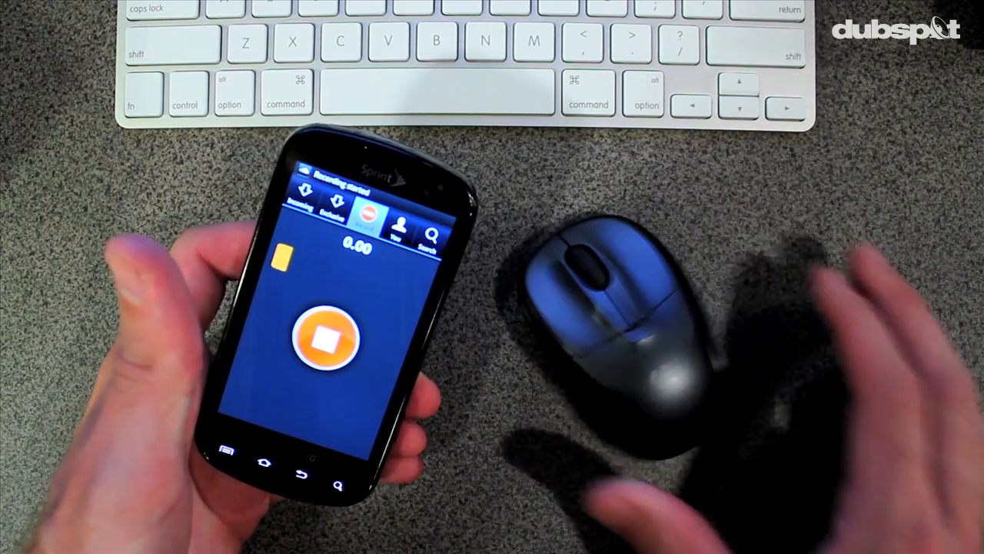
{"action": "left_click", "coordinate": [329, 339]}
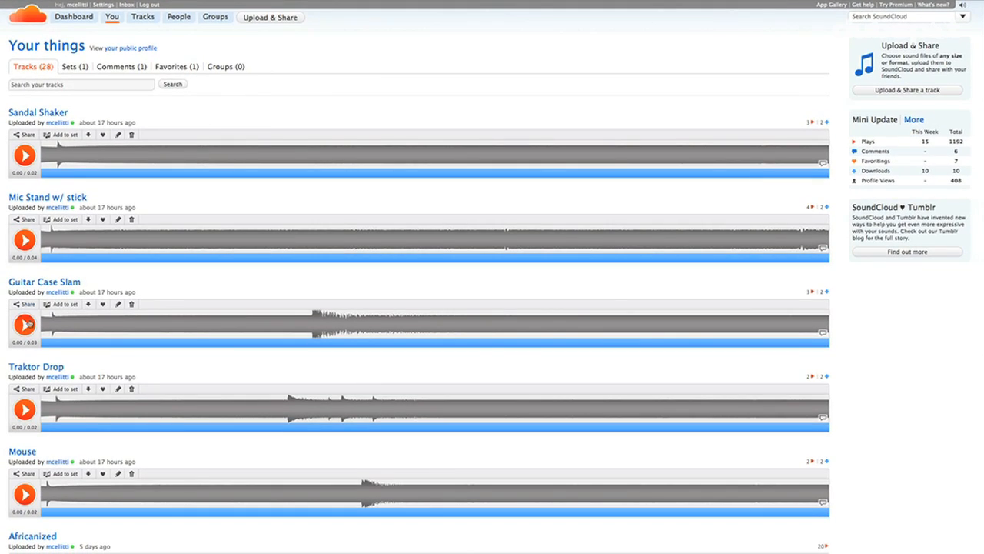
Audition the Guitar Case Slam upload briefly and download the Sandal Shaker file.
{"action": "scroll", "scroll_direction": "down", "scroll_amount": 3}
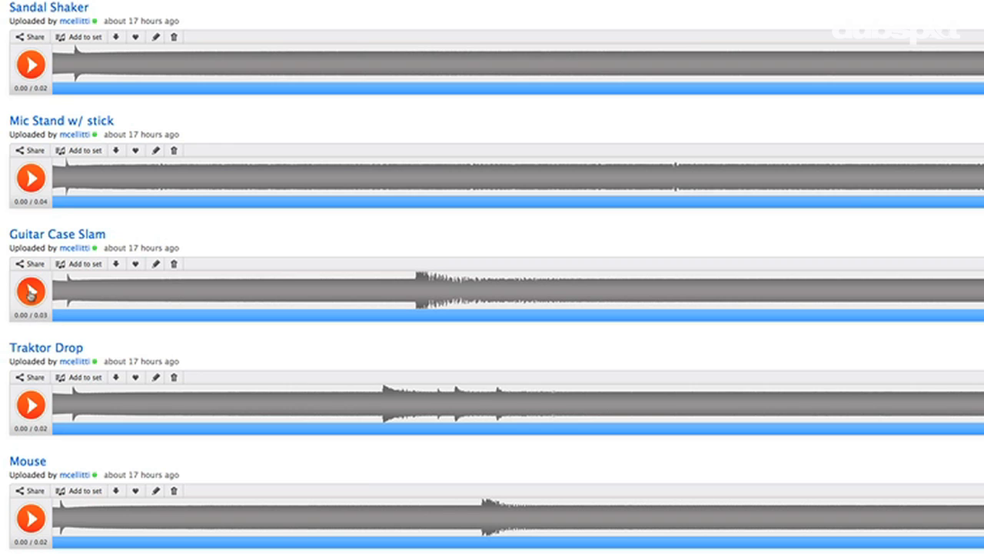
{"action": "left_click", "coordinate": [31, 297]}
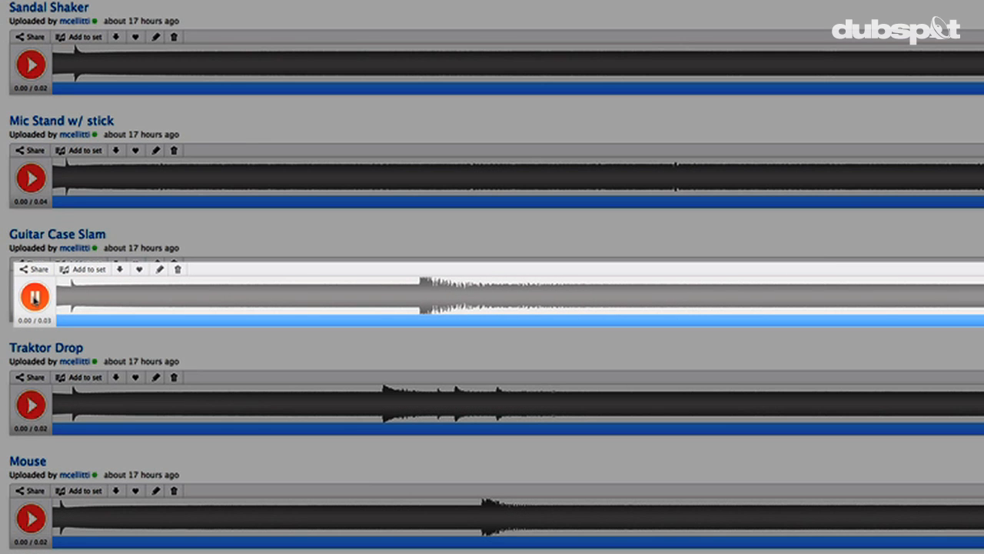
{"action": "left_click", "coordinate": [34, 297]}
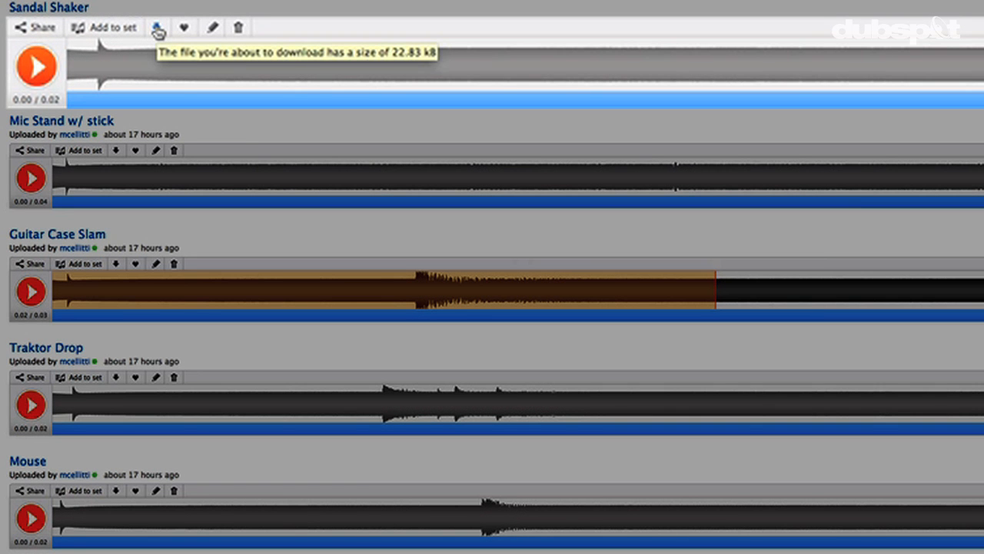
{"action": "left_click", "coordinate": [157, 28]}
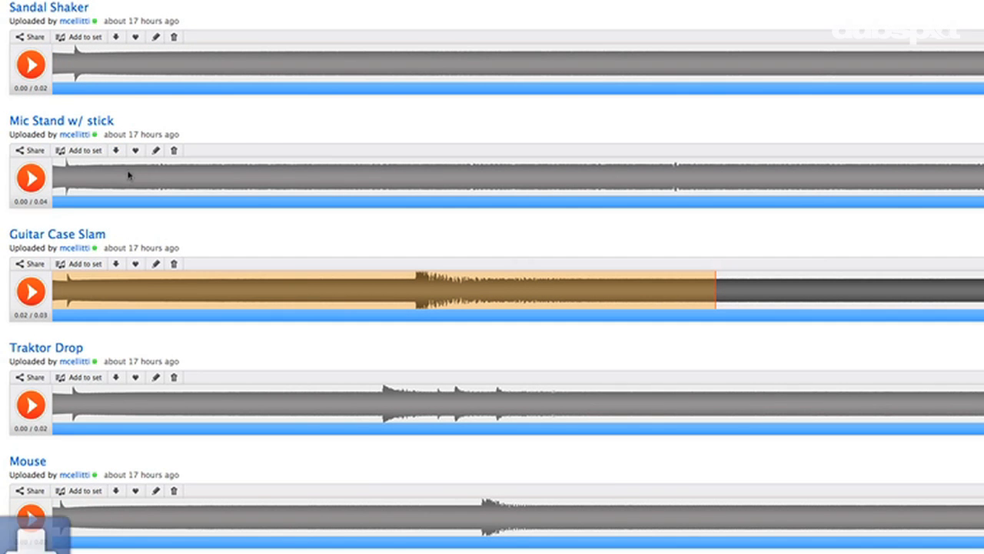
{"action": "left_click", "coordinate": [115, 263]}
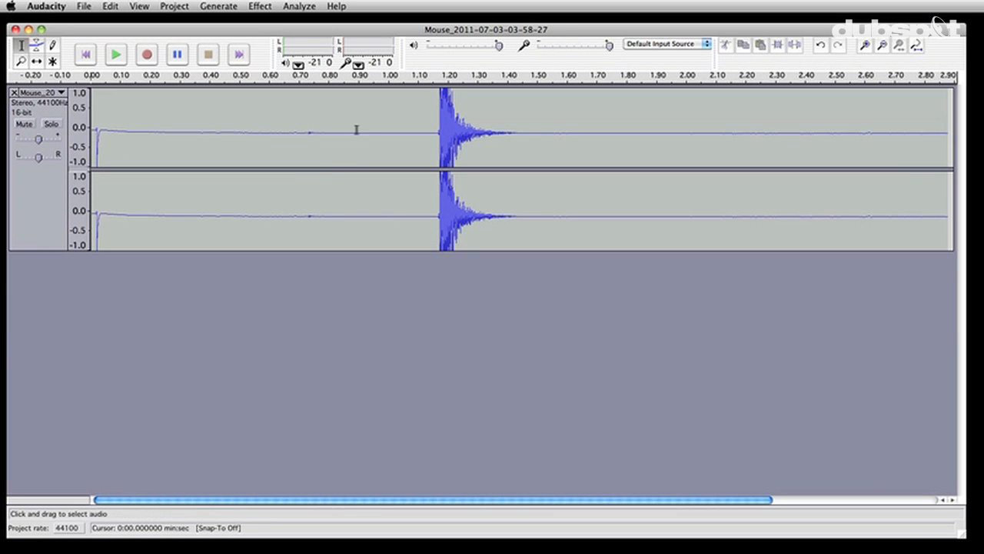
Cut away the silence before the mouse click transient.
{"action": "left_click", "coordinate": [116, 54]}
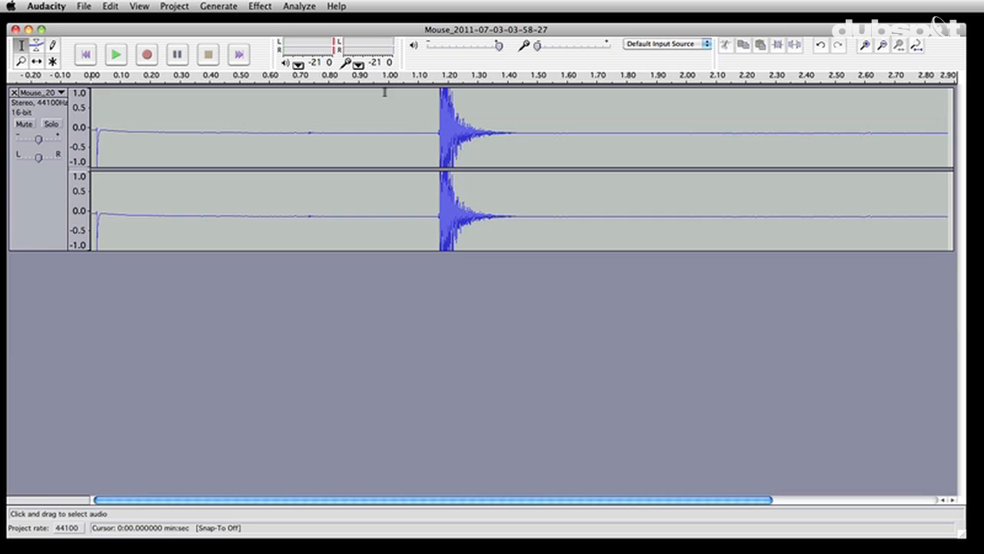
{"action": "left_click_drag", "start_coordinate": [336, 153], "coordinate": [431, 154]}
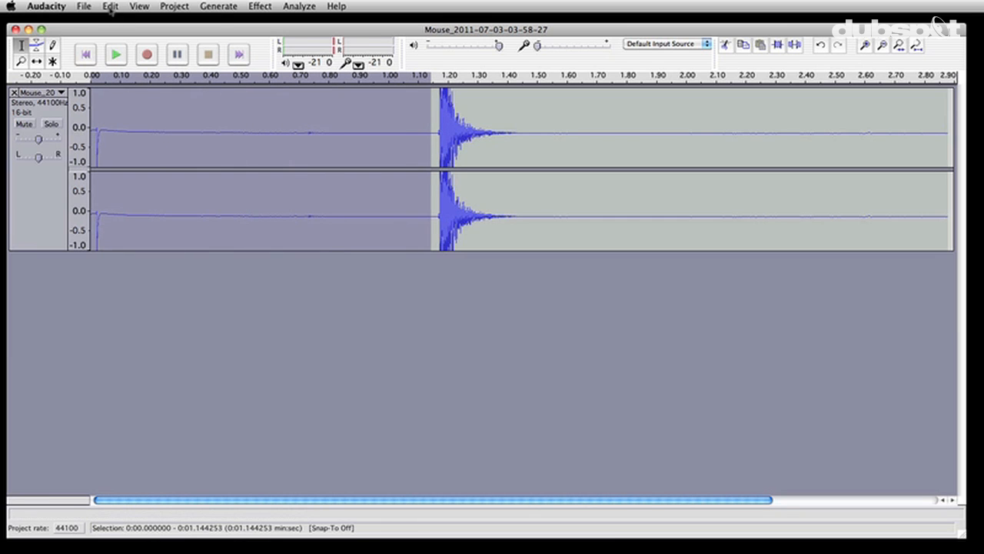
{"action": "left_click", "coordinate": [111, 6]}
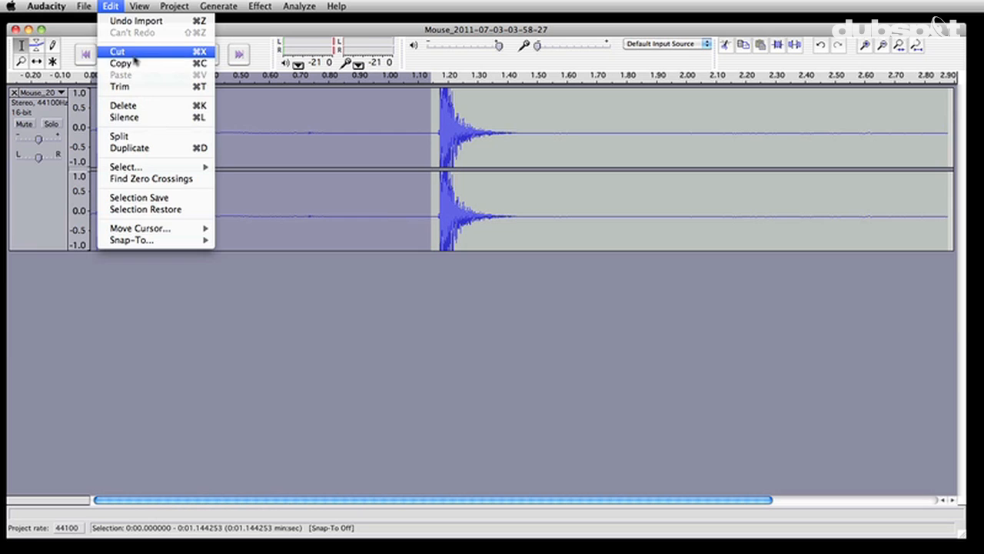
{"action": "left_click", "coordinate": [117, 53]}
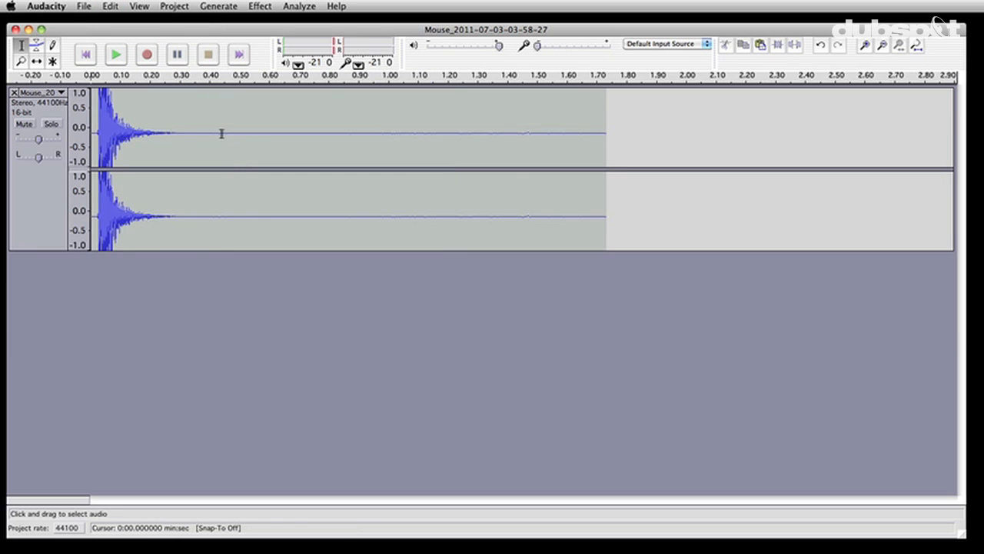
Cut the tail after the click and export the result as Mouse.wav on the Desktop.
{"action": "left_click_drag", "start_coordinate": [221, 135], "coordinate": [606, 136]}
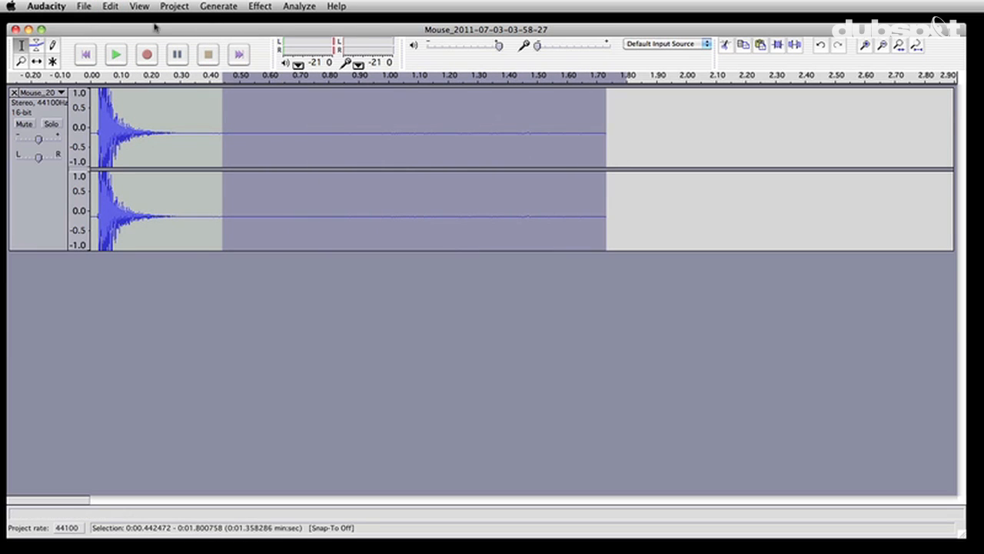
{"action": "left_click", "coordinate": [109, 6]}
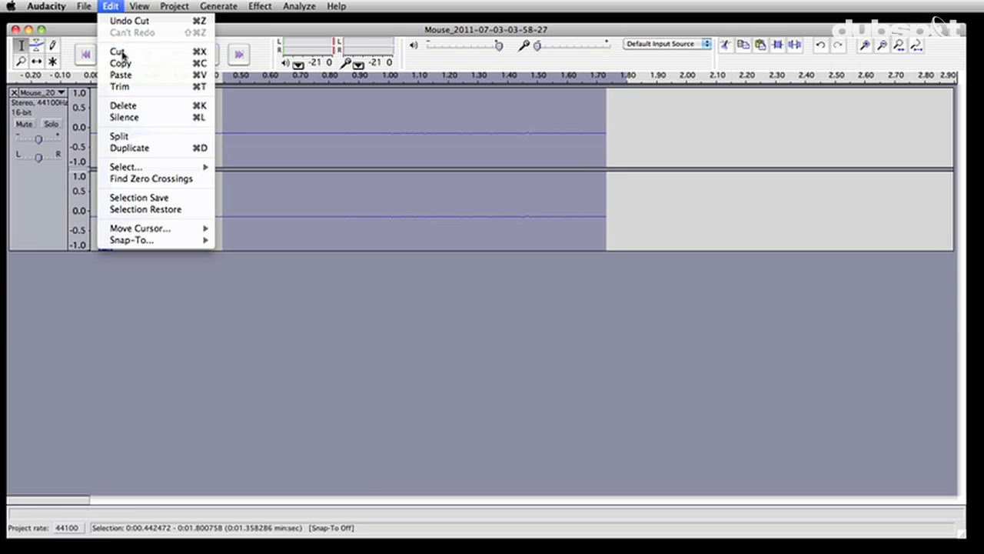
{"action": "left_click", "coordinate": [83, 6]}
{"action": "type", "text": "Mouse.wav"}
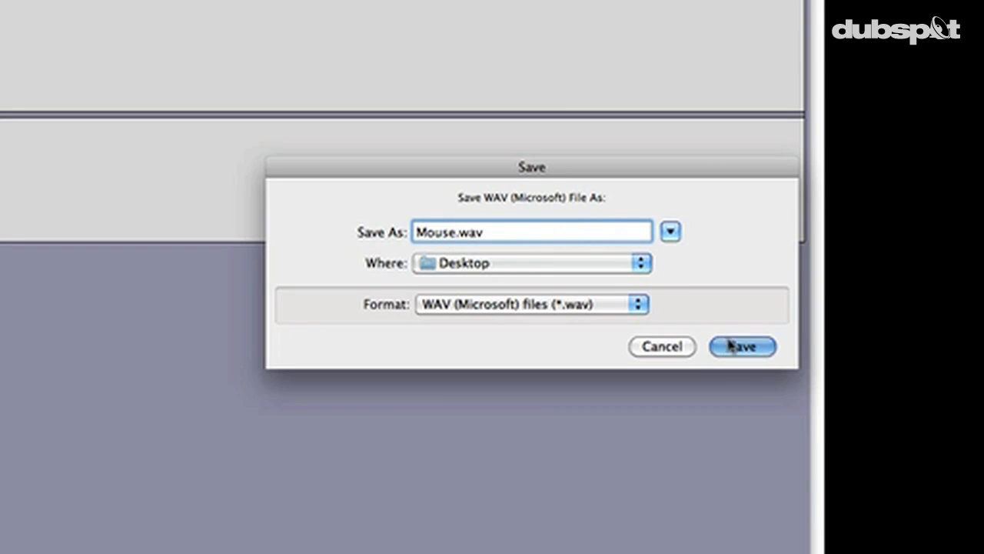
{"action": "left_click", "coordinate": [741, 346]}
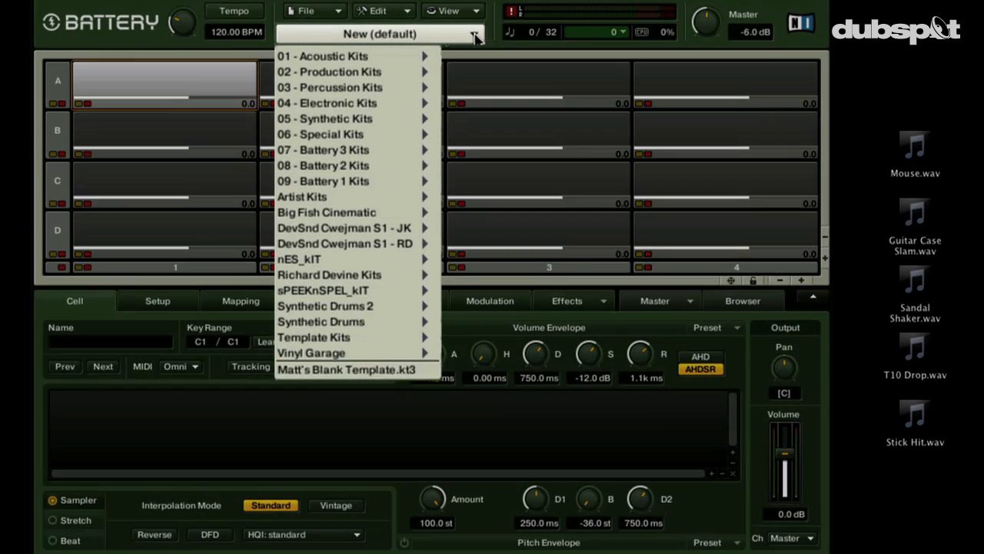
Load Matt's Blank Template, drop Mouse.wav into cell A3 and trim it to about 0.138 s.
{"action": "left_click", "coordinate": [347, 369]}
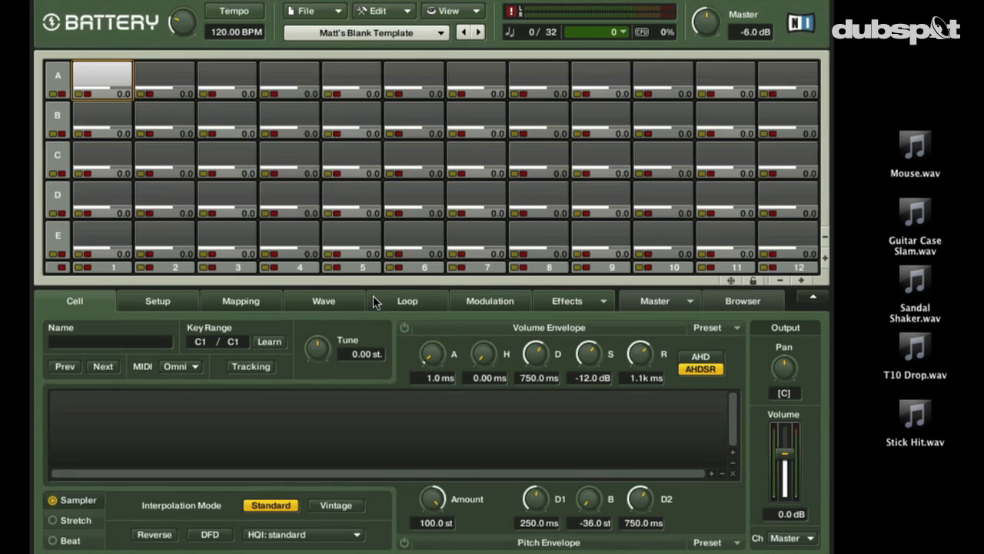
{"action": "mouse_move", "coordinate": [505, 148]}
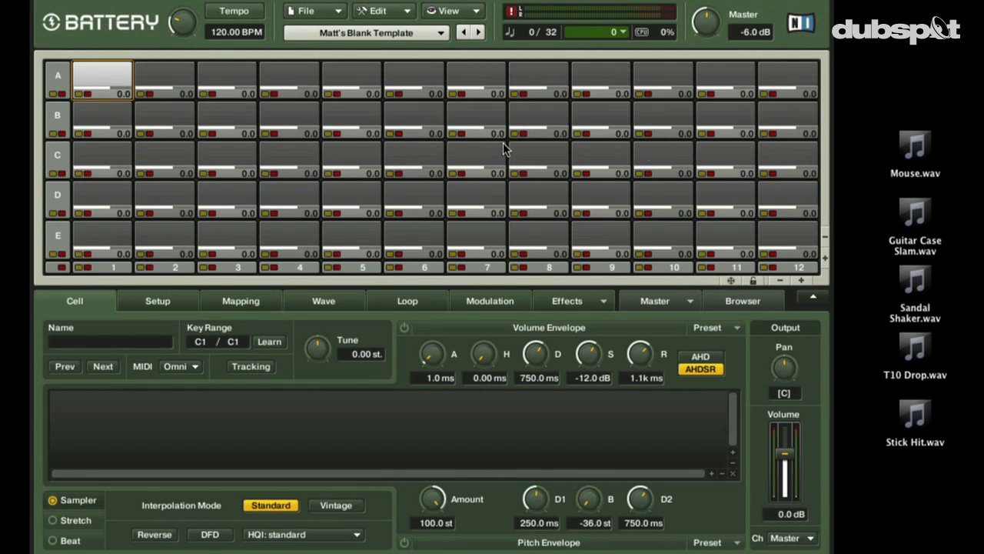
{"action": "mouse_move", "coordinate": [923, 154]}
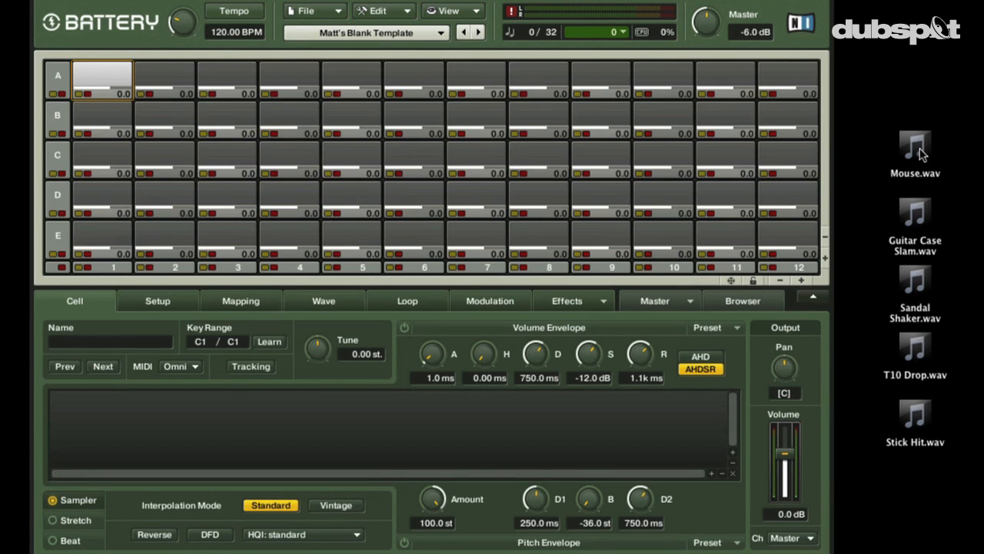
{"action": "left_click_drag", "start_coordinate": [913, 146], "coordinate": [778, 142]}
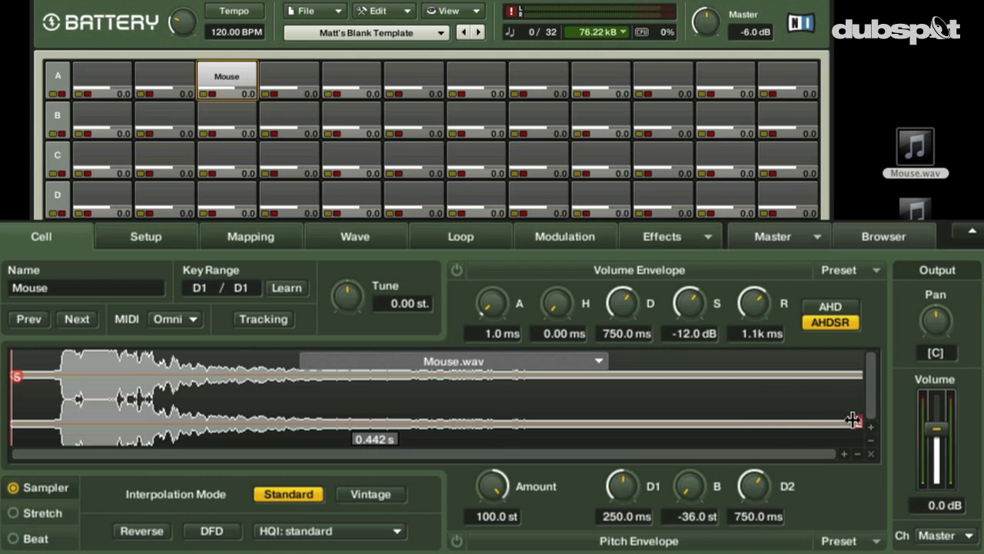
{"action": "left_click_drag", "start_coordinate": [853, 422], "coordinate": [701, 422]}
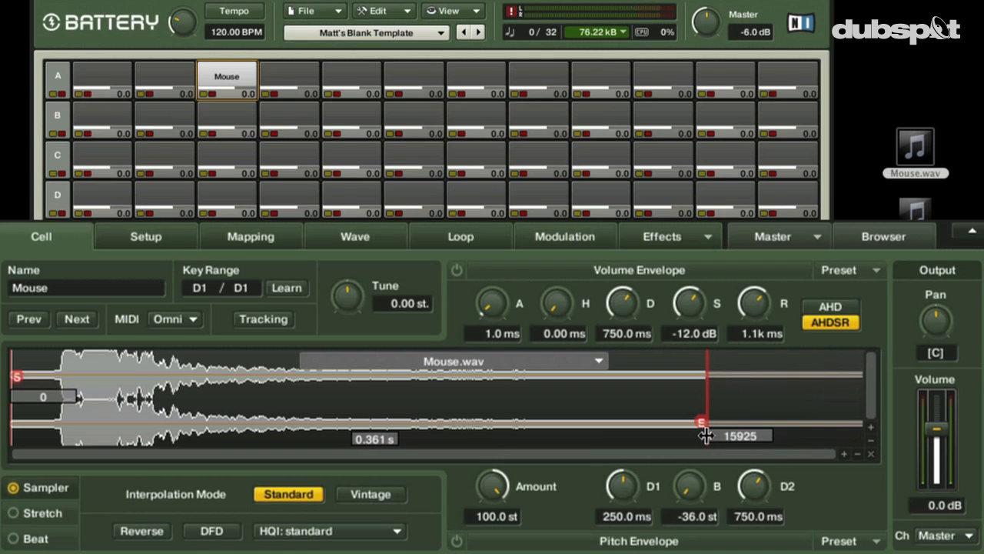
{"action": "left_click_drag", "start_coordinate": [700, 421], "coordinate": [280, 422]}
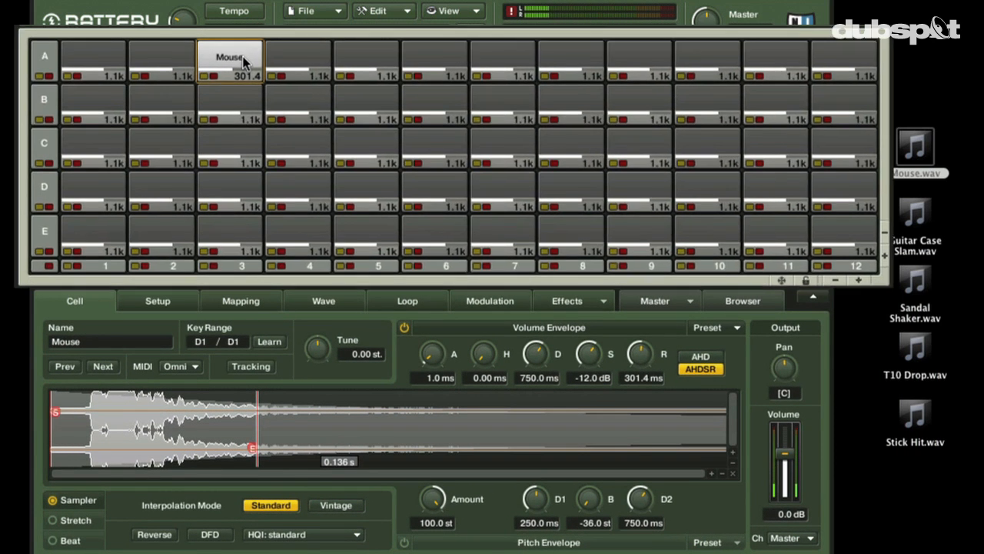
Copy the Mouse cell into the empty cell A4 and select it.
{"action": "right_click", "coordinate": [231, 60]}
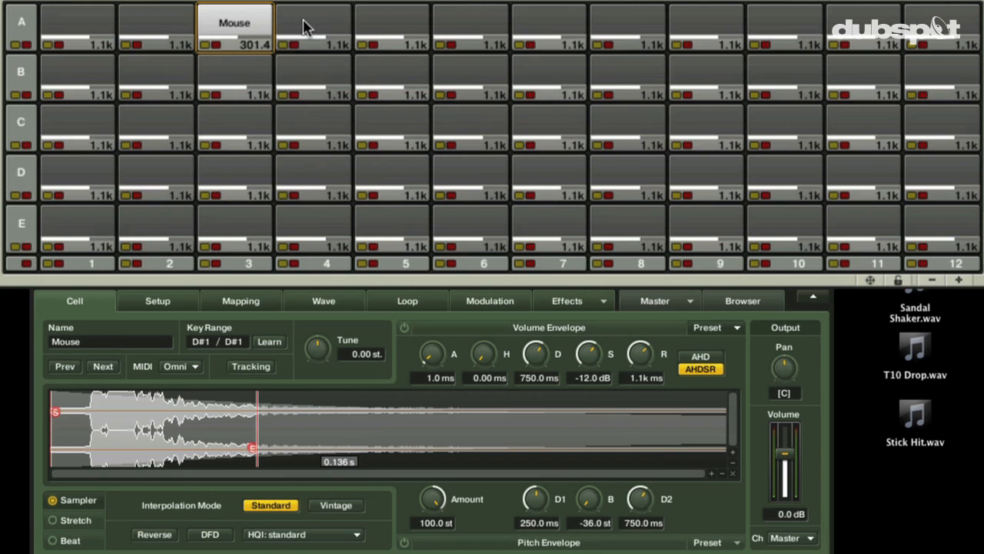
{"action": "right_click", "coordinate": [313, 28]}
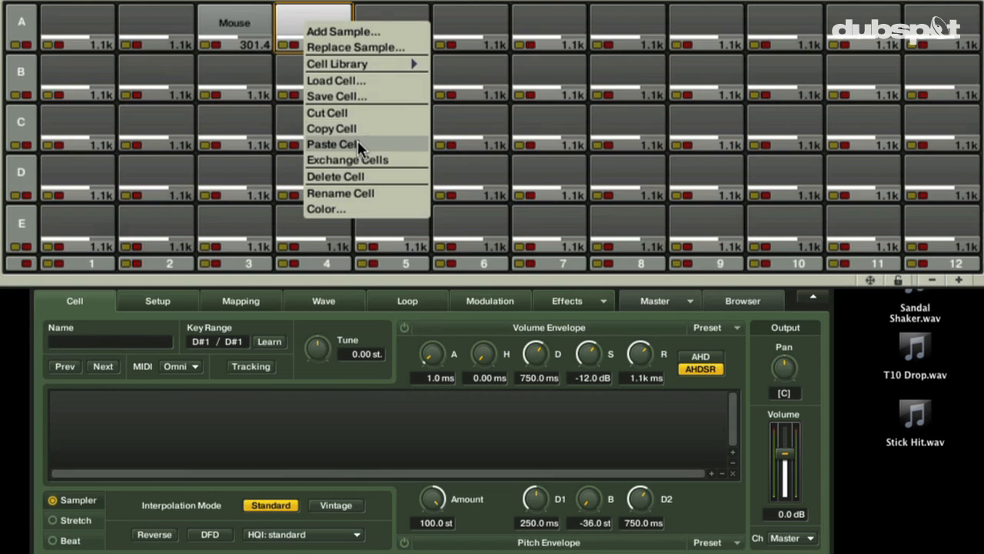
{"action": "left_click", "coordinate": [332, 145]}
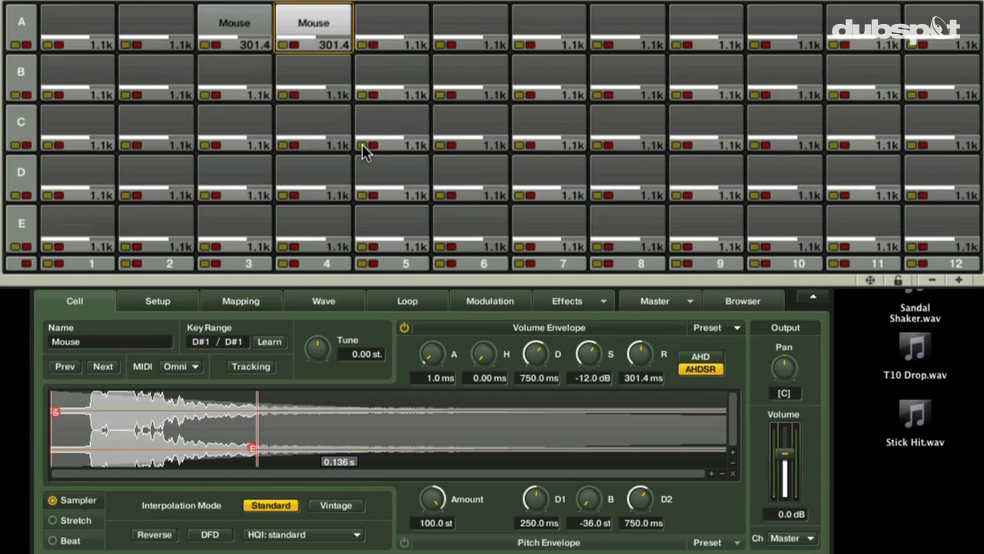
{"action": "left_click", "coordinate": [314, 23]}
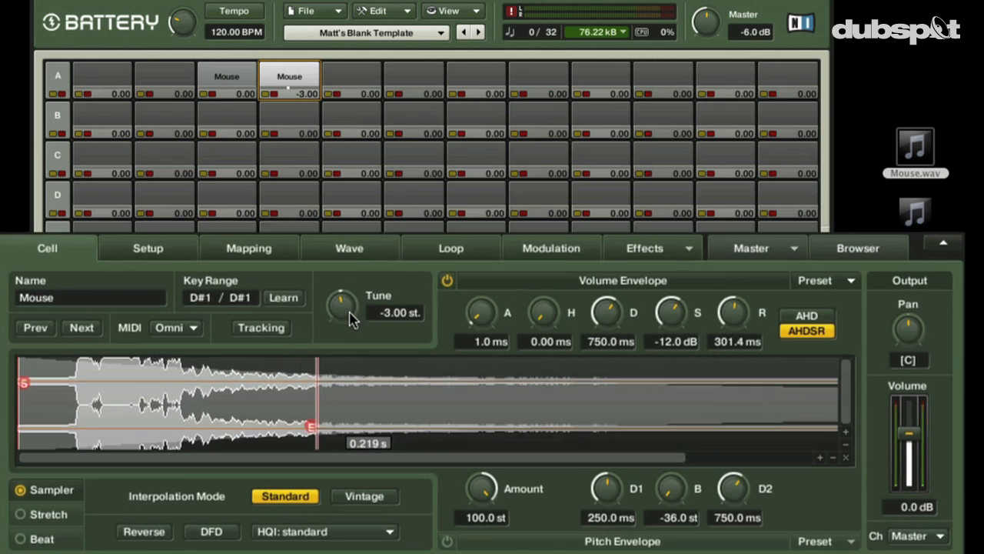
Give the copy a 33-semitone pitch envelope with a first decay of about 297 ms.
{"action": "left_click_drag", "start_coordinate": [342, 307], "coordinate": [341, 323]}
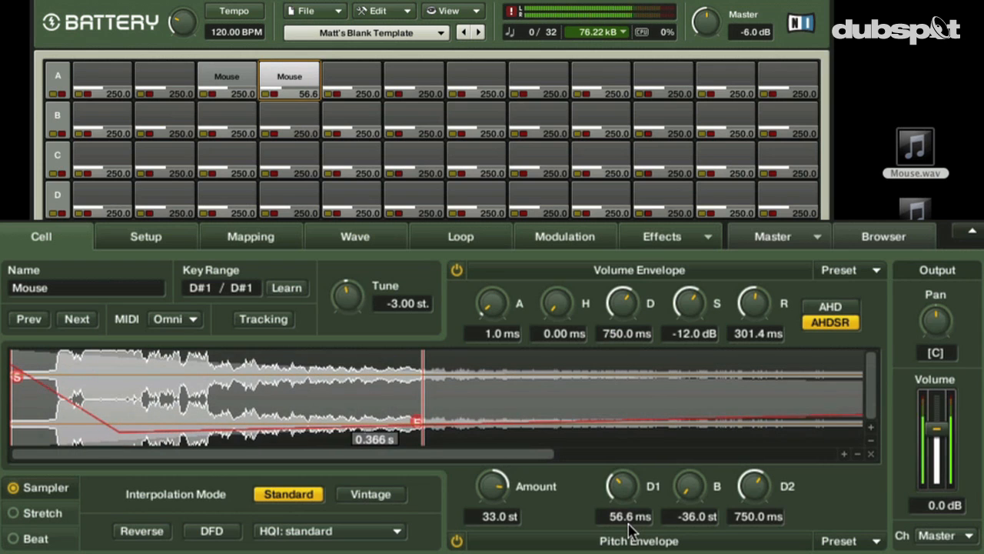
{"action": "left_click_drag", "start_coordinate": [621, 485], "coordinate": [622, 507]}
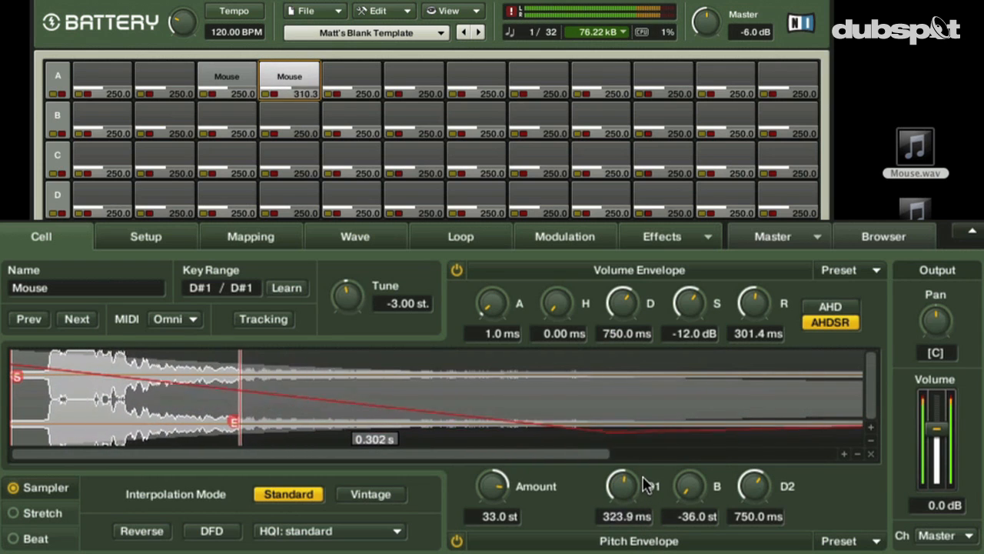
{"action": "left_click_drag", "start_coordinate": [623, 484], "coordinate": [623, 500]}
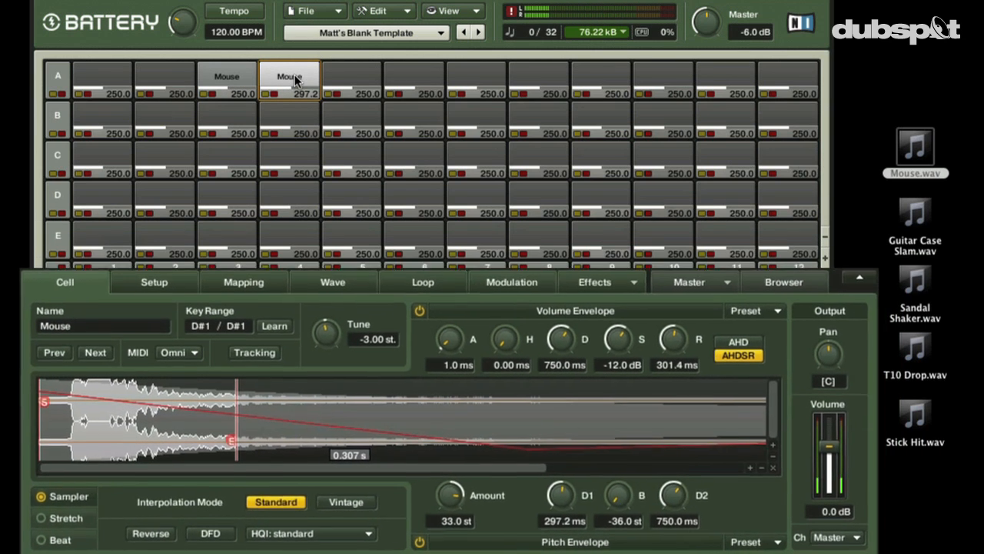
Paste a third Mouse cell and switch its interpolation to Vintage MP-60 emulation.
{"action": "right_click", "coordinate": [291, 80]}
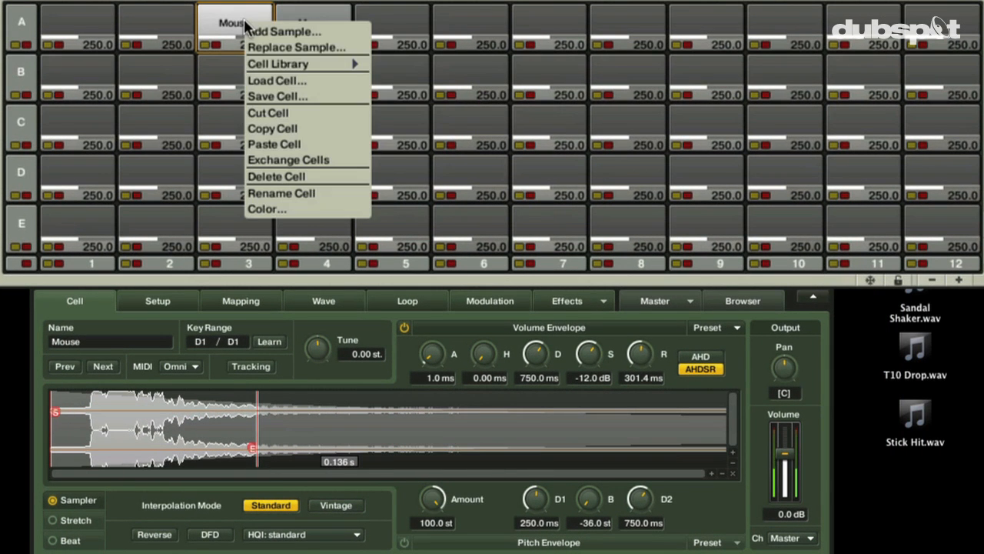
{"action": "mouse_move", "coordinate": [300, 129]}
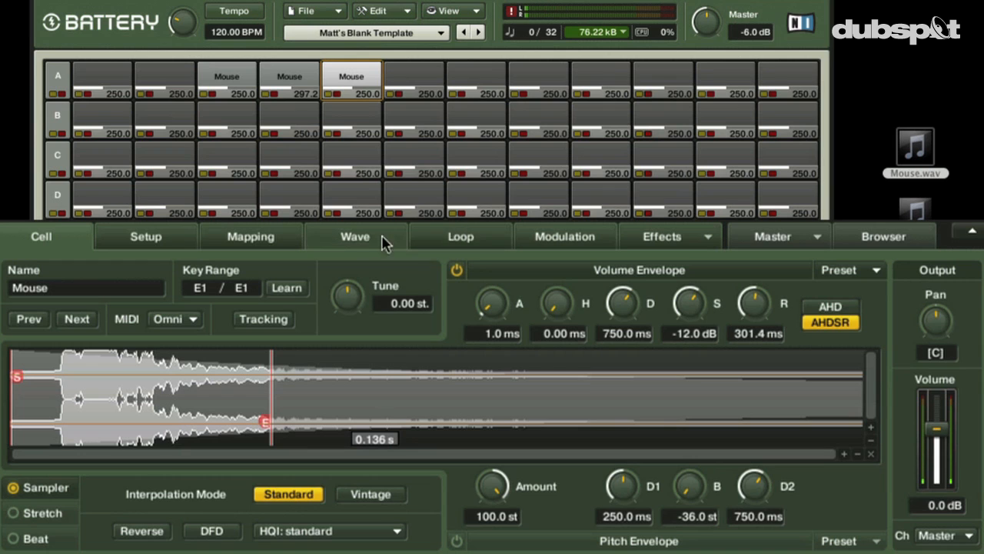
{"action": "mouse_move", "coordinate": [383, 260]}
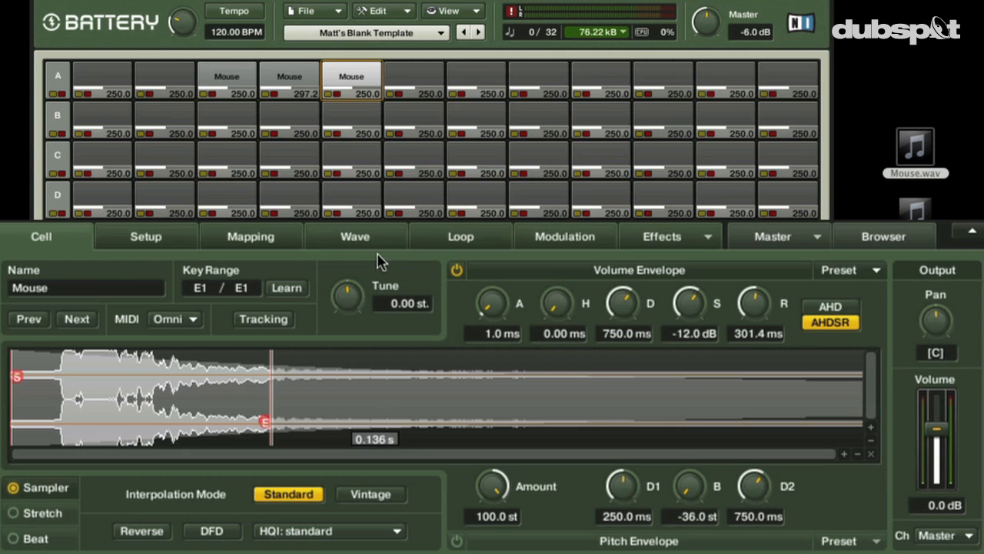
{"action": "left_click", "coordinate": [369, 494]}
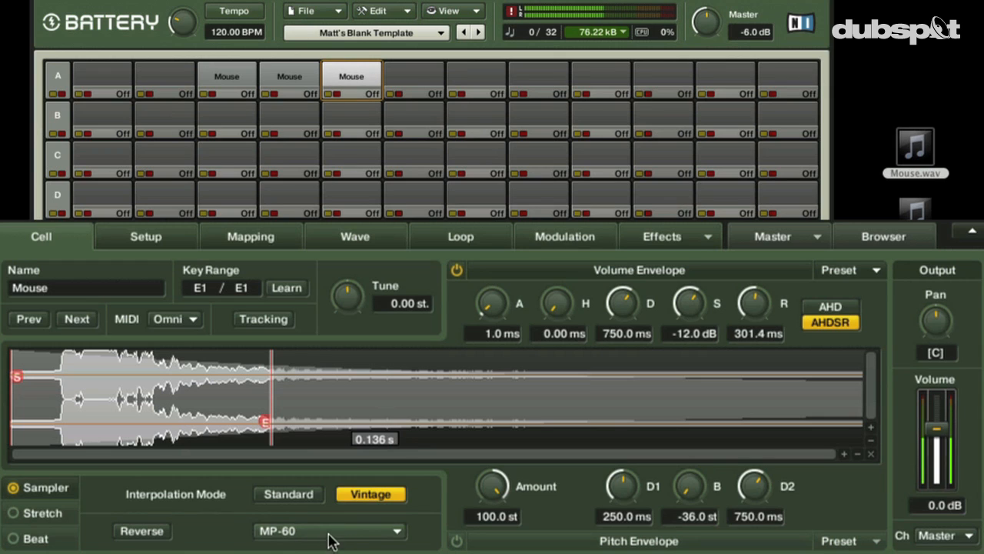
{"action": "mouse_move", "coordinate": [392, 515]}
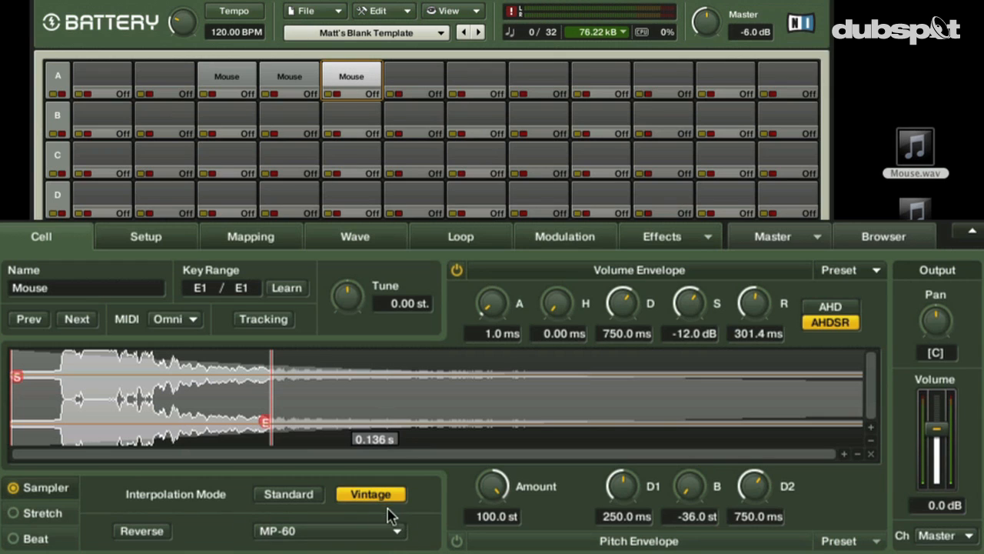
{"action": "mouse_move", "coordinate": [326, 529]}
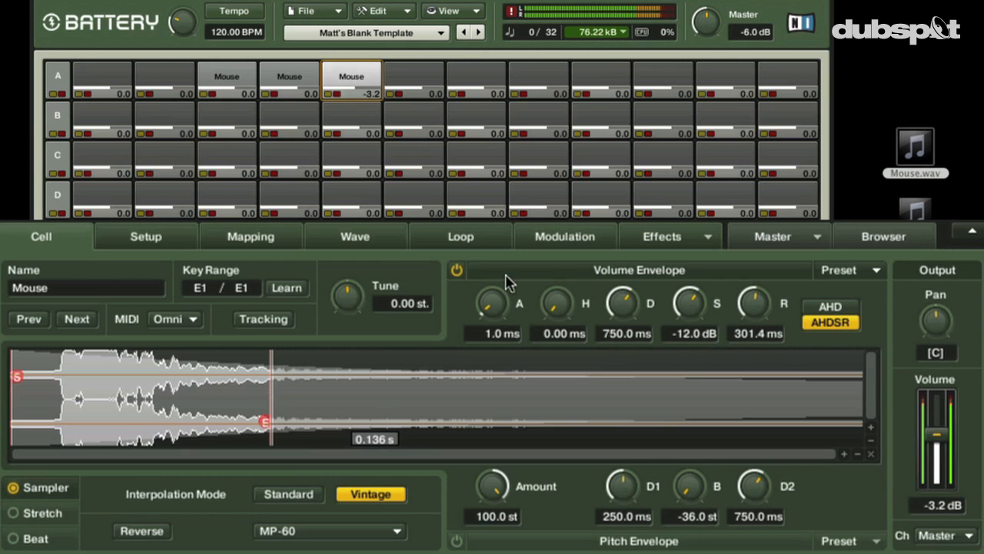
Enable looping on the third Mouse cell in Release mode with a tiny loop slice.
{"action": "left_click", "coordinate": [461, 237]}
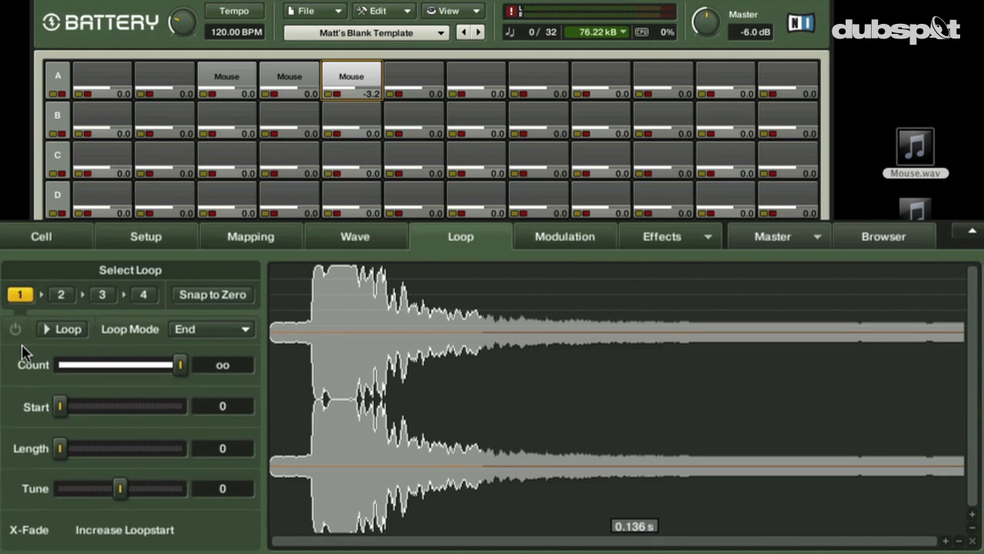
{"action": "left_click", "coordinate": [15, 329]}
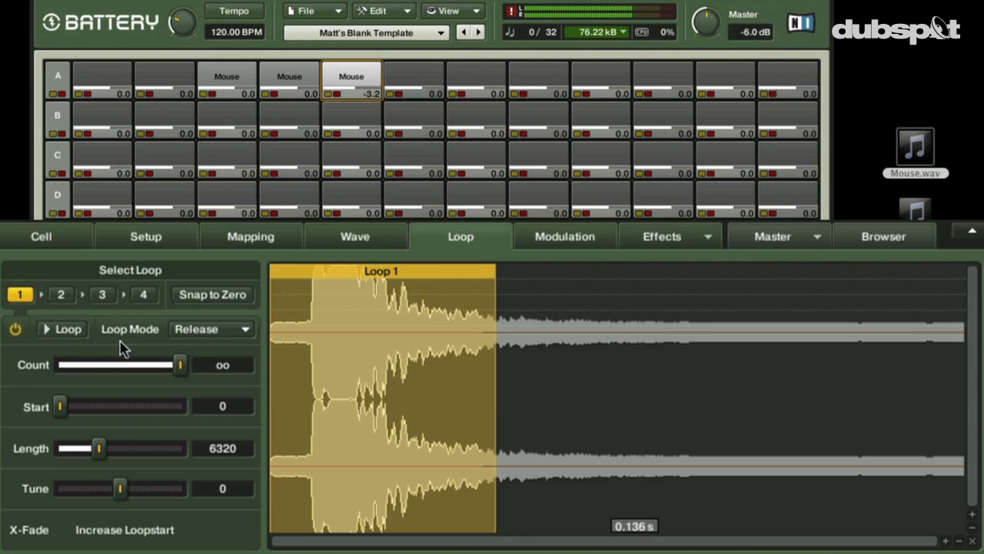
{"action": "mouse_move", "coordinate": [326, 101]}
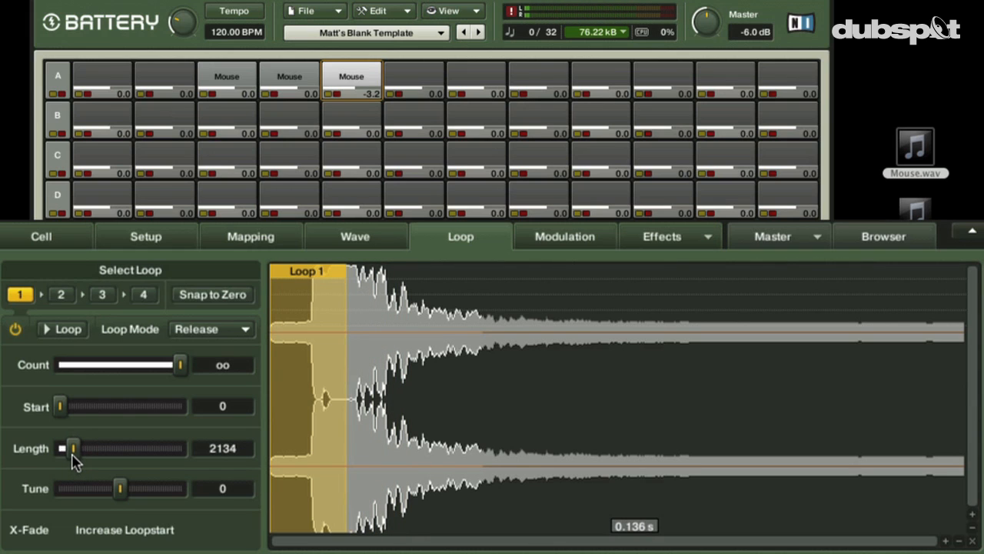
{"action": "left_click_drag", "start_coordinate": [74, 448], "coordinate": [65, 448]}
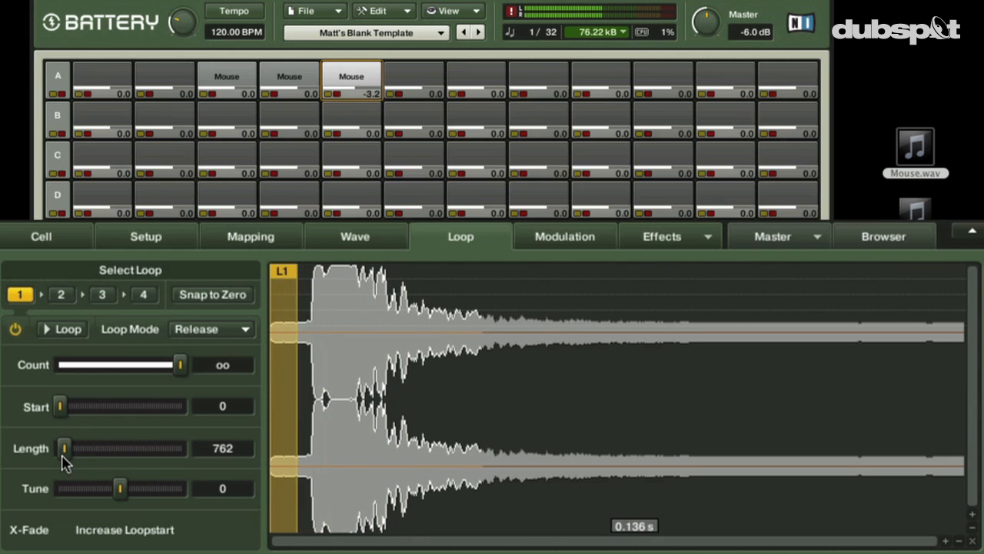
{"action": "left_click_drag", "start_coordinate": [60, 406], "coordinate": [70, 406]}
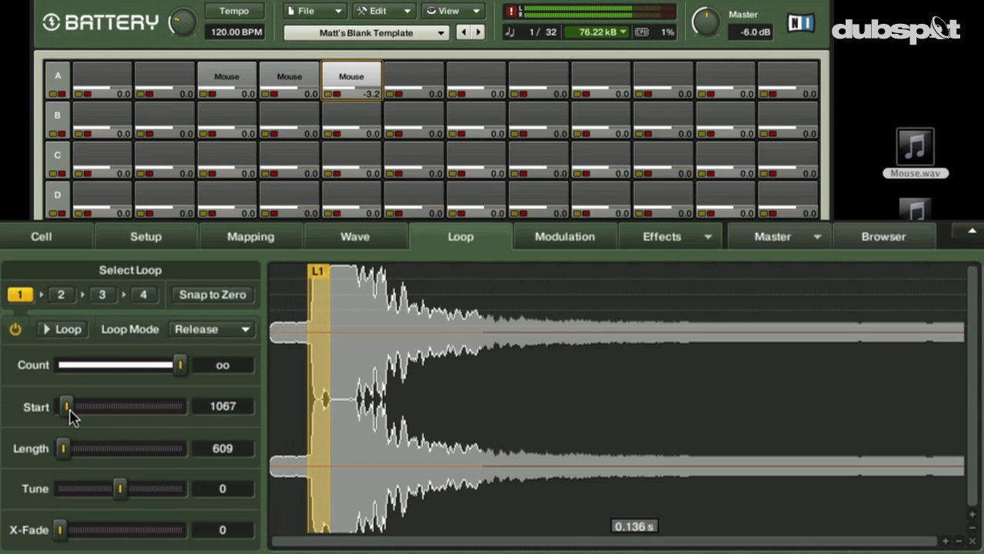
{"action": "left_click_drag", "start_coordinate": [66, 406], "coordinate": [98, 406]}
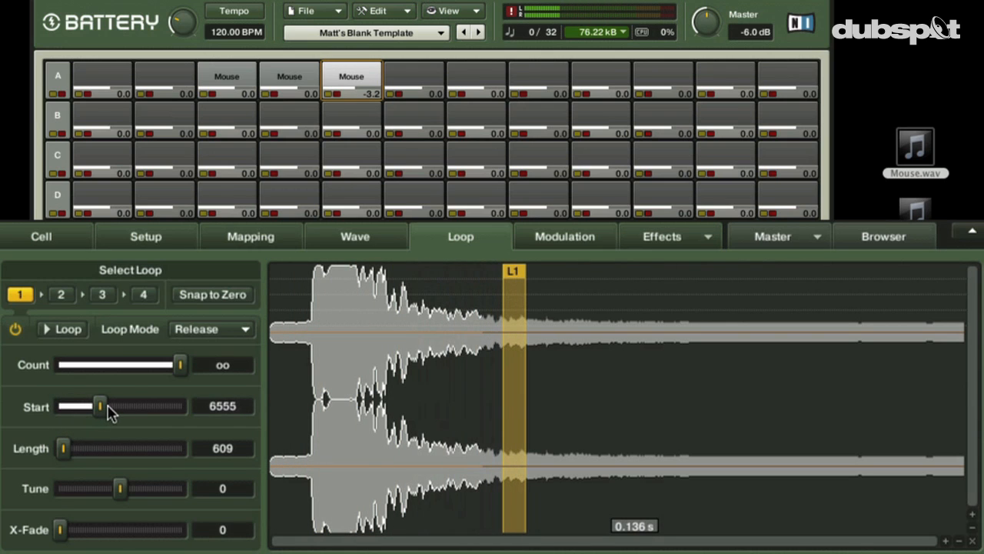
{"action": "left_click_drag", "start_coordinate": [100, 406], "coordinate": [60, 406]}
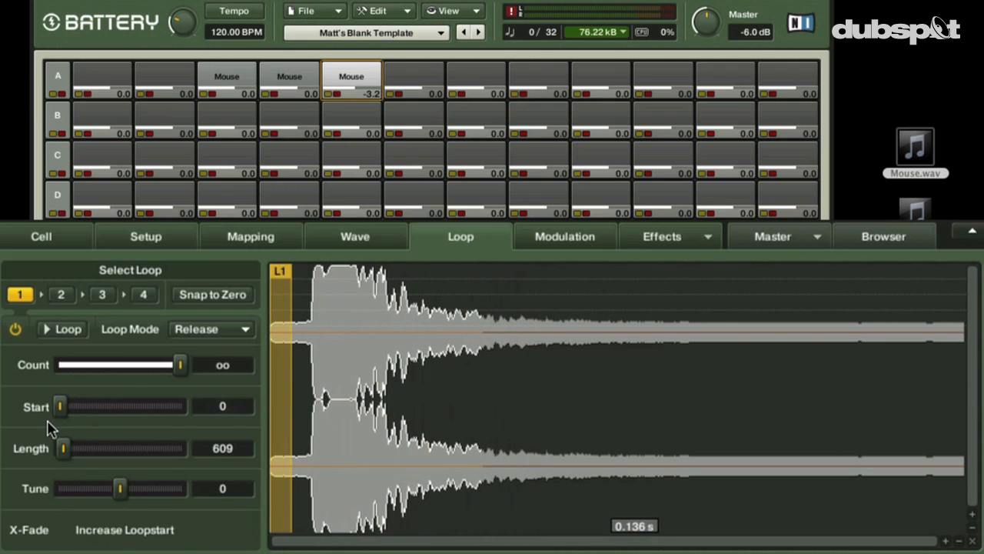
Fine-tune the loop to start at 1524 with a length of 457 samples.
{"action": "left_click_drag", "start_coordinate": [60, 406], "coordinate": [91, 406]}
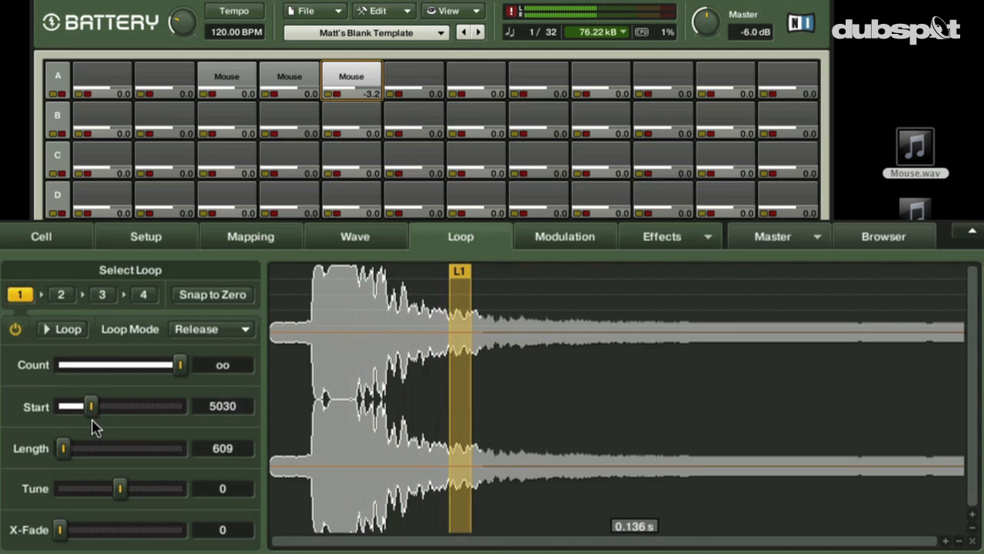
{"action": "left_click_drag", "start_coordinate": [90, 406], "coordinate": [74, 406]}
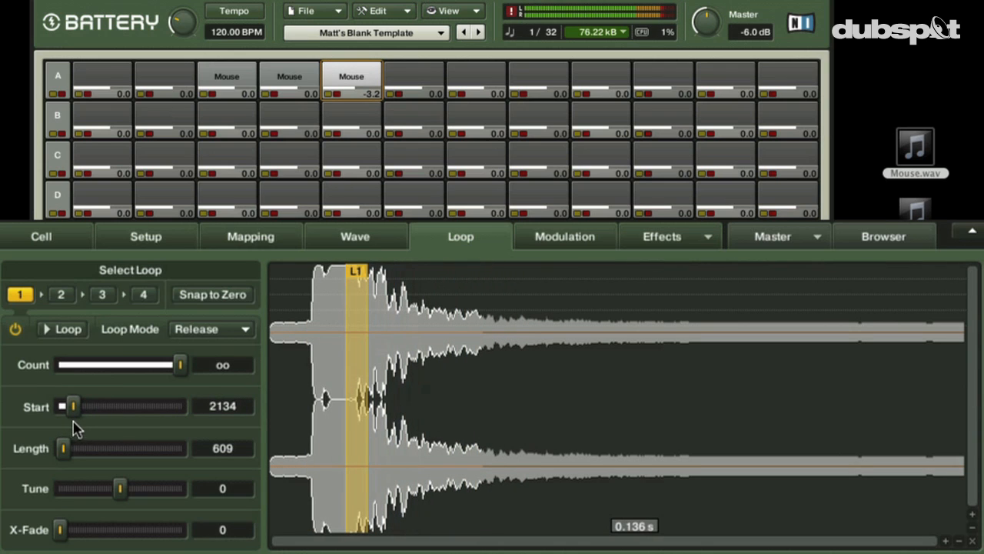
{"action": "left_click_drag", "start_coordinate": [83, 449], "coordinate": [62, 449]}
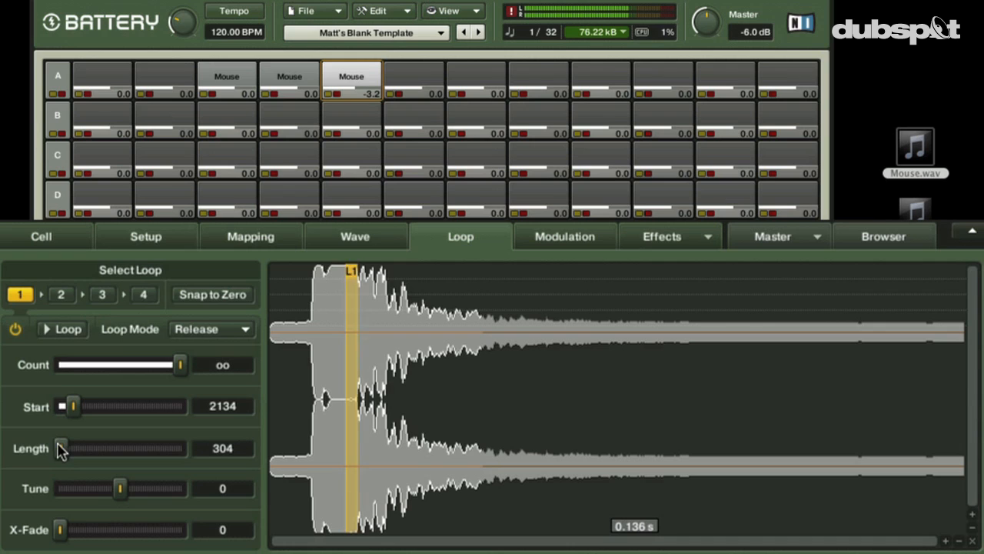
{"action": "left_click_drag", "start_coordinate": [61, 449], "coordinate": [67, 449]}
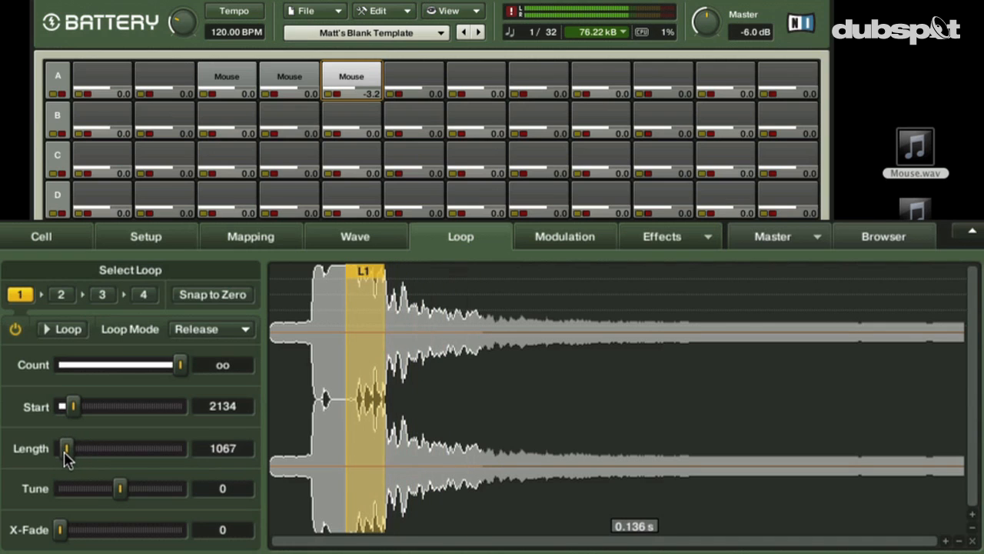
{"action": "left_click_drag", "start_coordinate": [70, 449], "coordinate": [63, 449]}
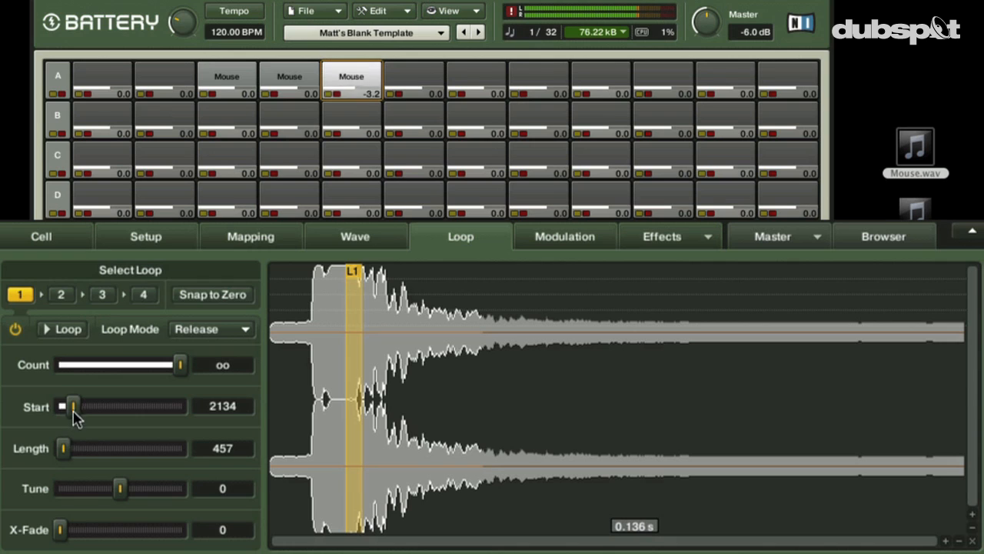
{"action": "left_click_drag", "start_coordinate": [70, 406], "coordinate": [75, 406]}
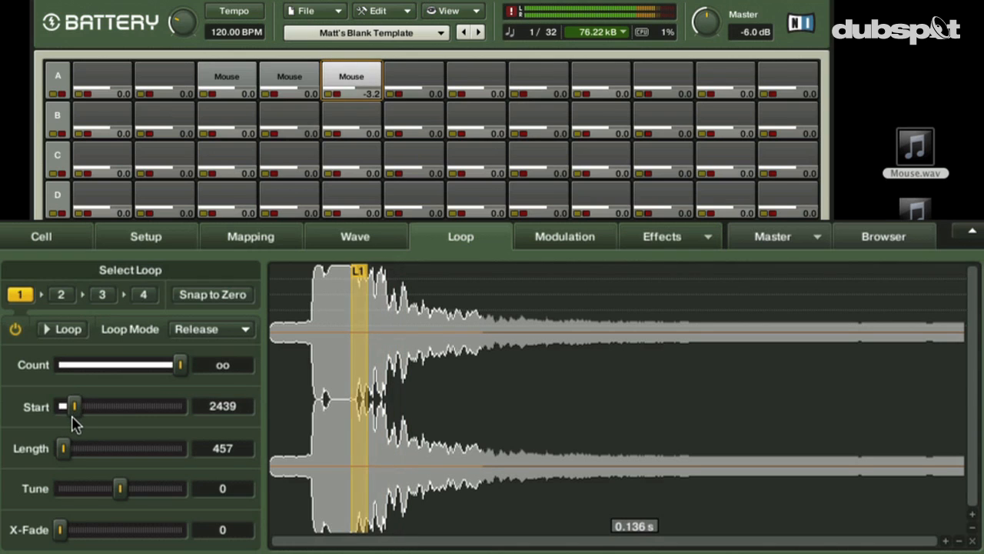
{"action": "left_click_drag", "start_coordinate": [74, 406], "coordinate": [68, 406]}
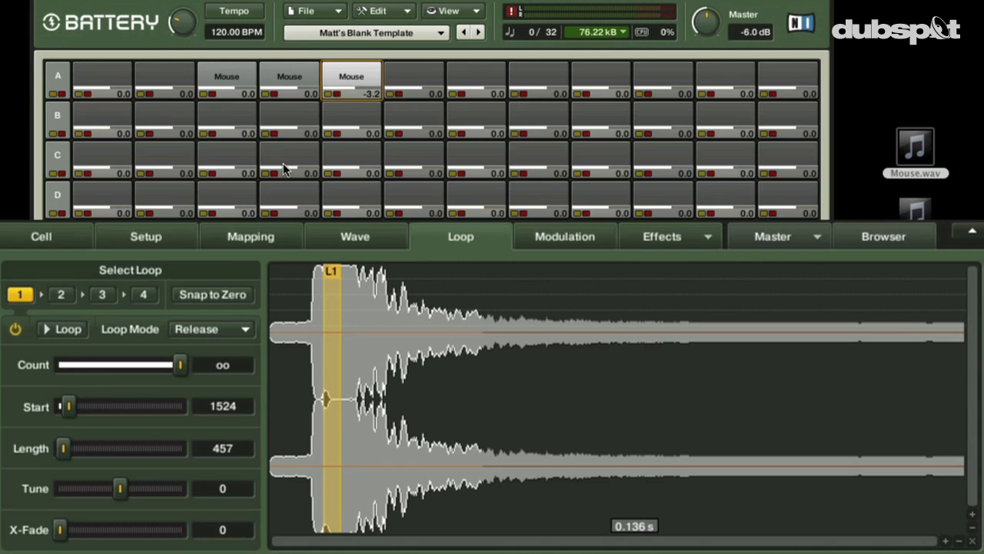
{"action": "mouse_move", "coordinate": [322, 117]}
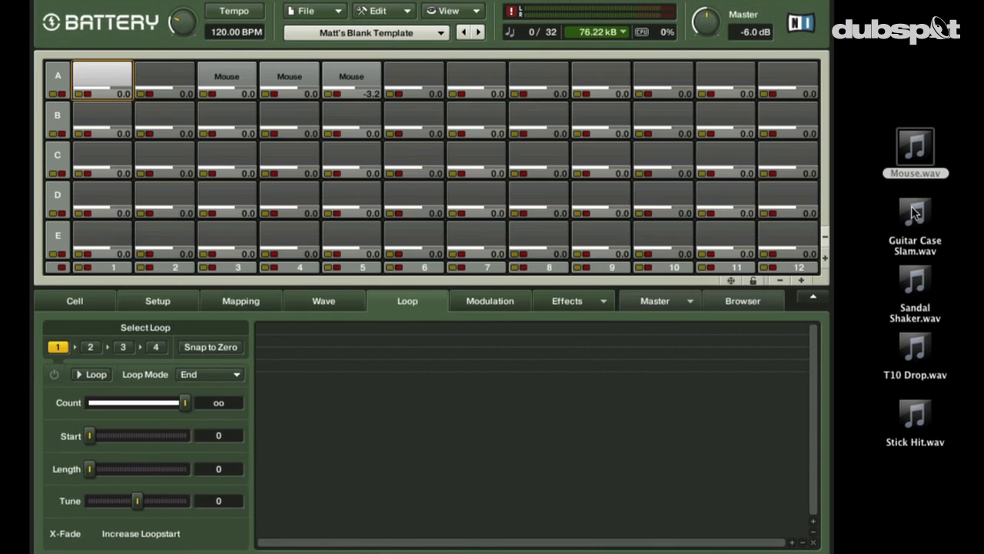
Load Guitar Case Slam into cell A1 and shape its volume envelope to 205.8 ms decay, -17.4 dB sustain.
{"action": "left_click_drag", "start_coordinate": [913, 212], "coordinate": [101, 80]}
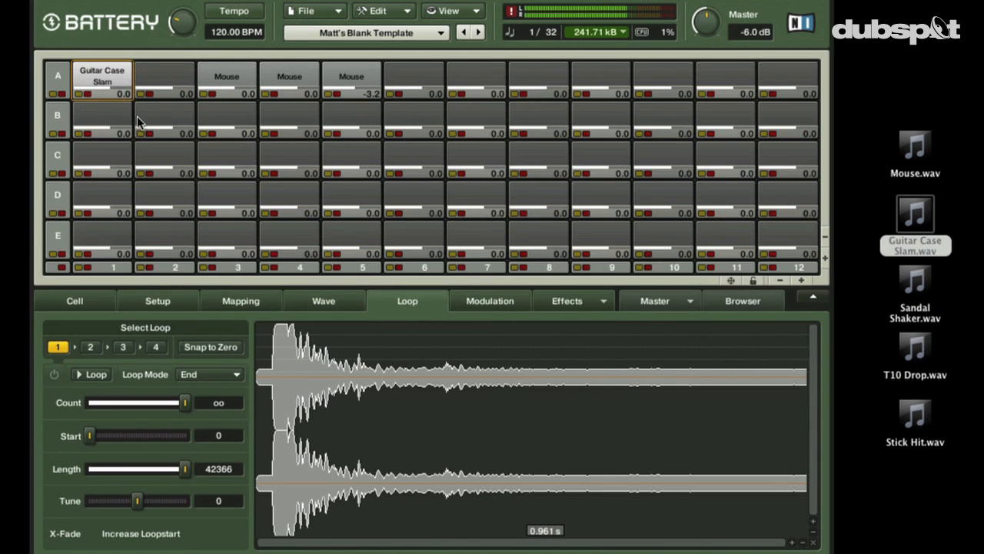
{"action": "left_click", "coordinate": [240, 300]}
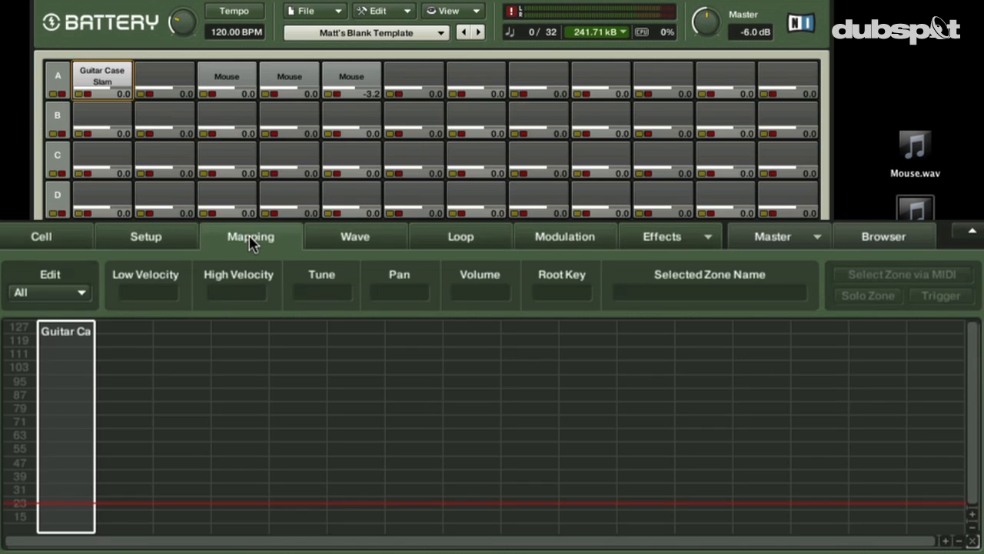
{"action": "left_click", "coordinate": [40, 236]}
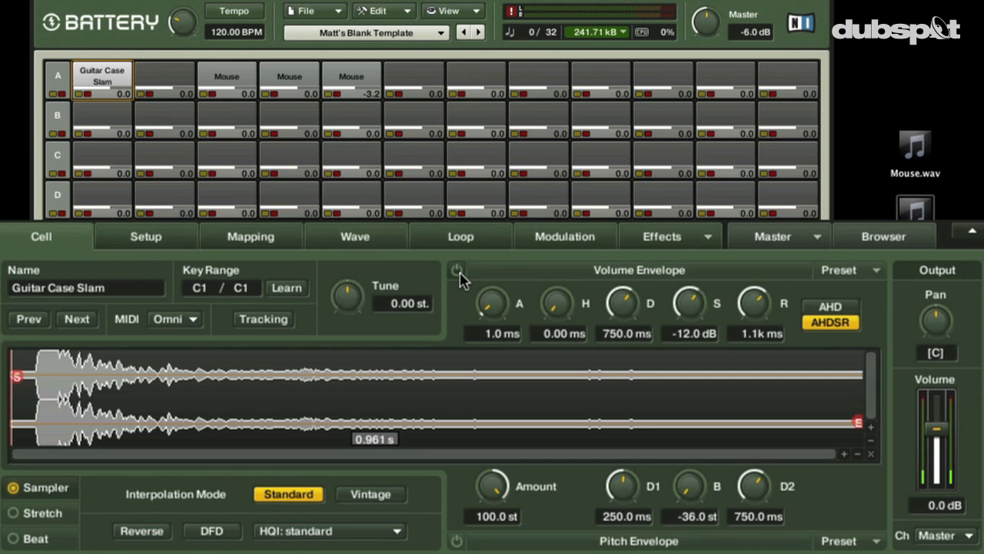
{"action": "left_click", "coordinate": [457, 270]}
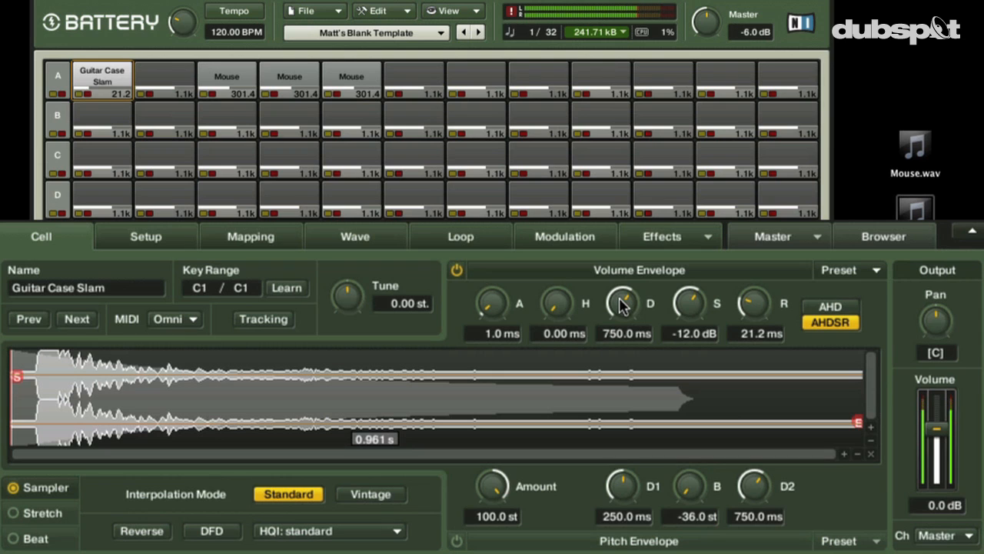
{"action": "left_click_drag", "start_coordinate": [623, 303], "coordinate": [623, 346]}
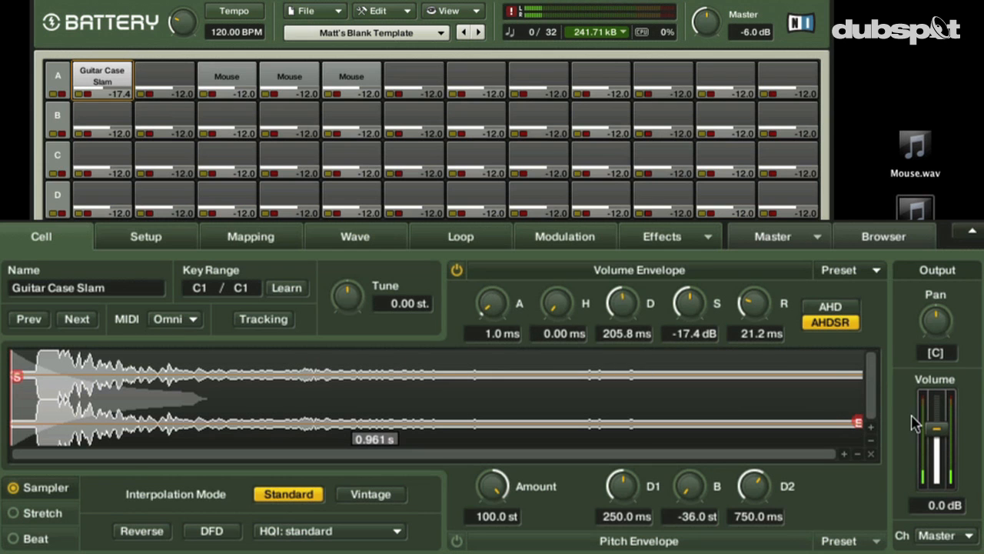
{"action": "left_click", "coordinate": [661, 236]}
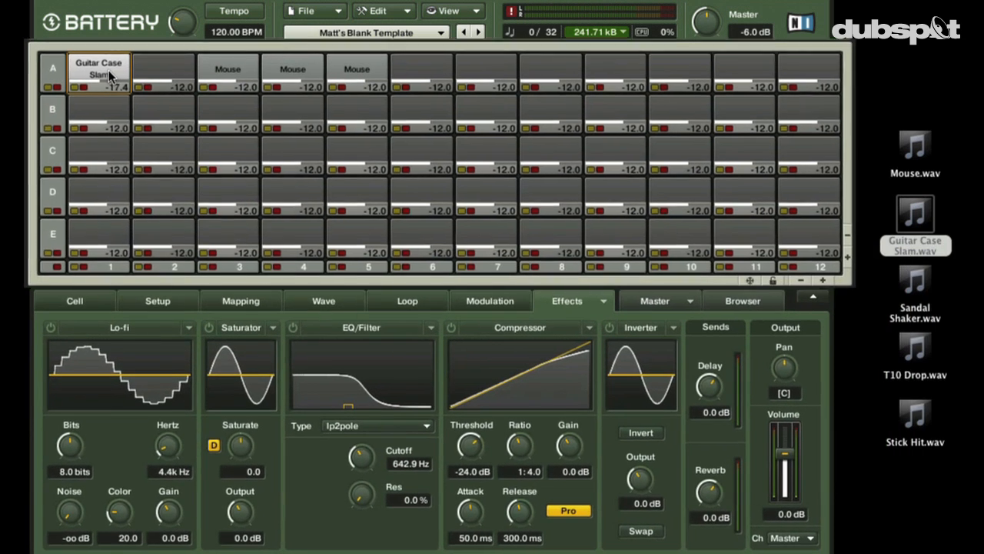
Copy the Guitar Case Slam cell and paste it into cell A2.
{"action": "right_click", "coordinate": [98, 74]}
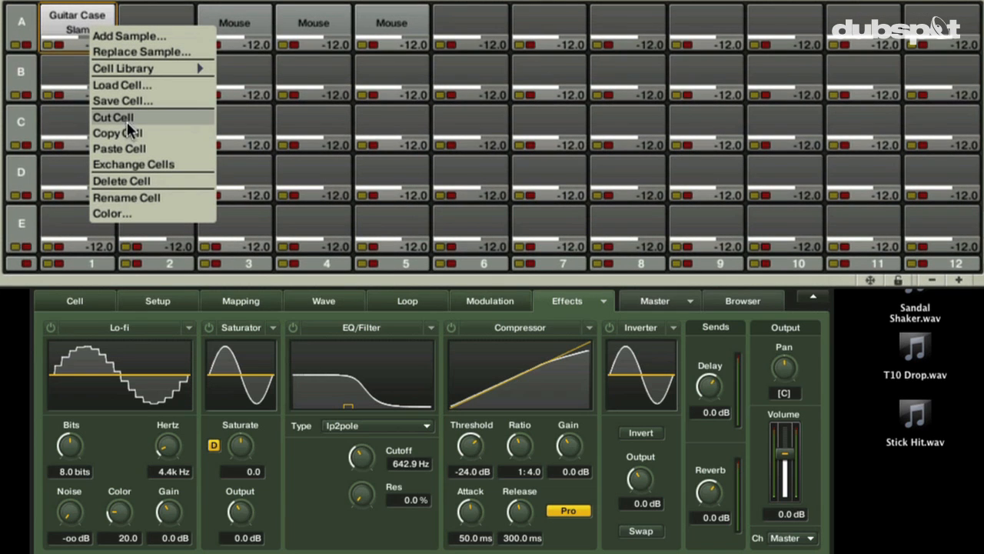
{"action": "mouse_move", "coordinate": [137, 135]}
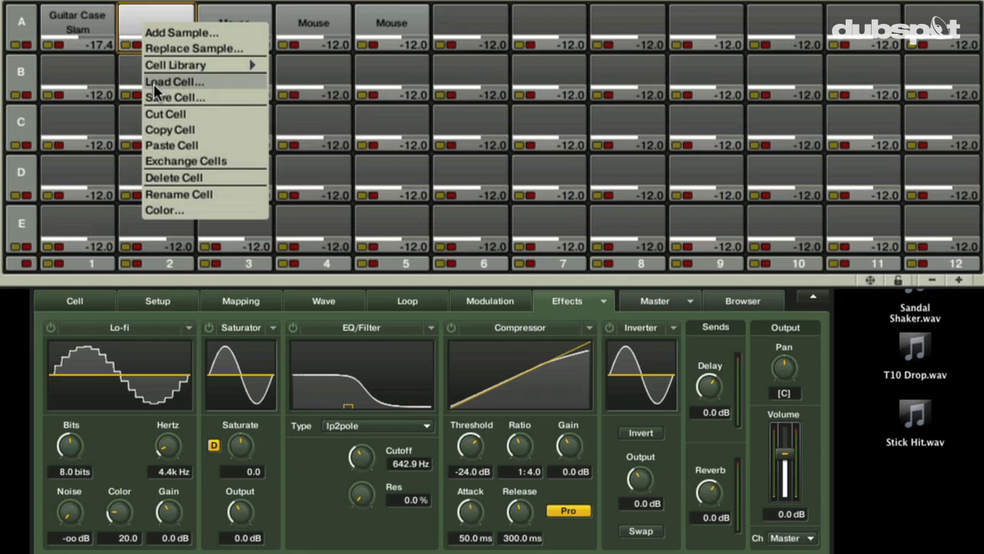
{"action": "mouse_move", "coordinate": [192, 145]}
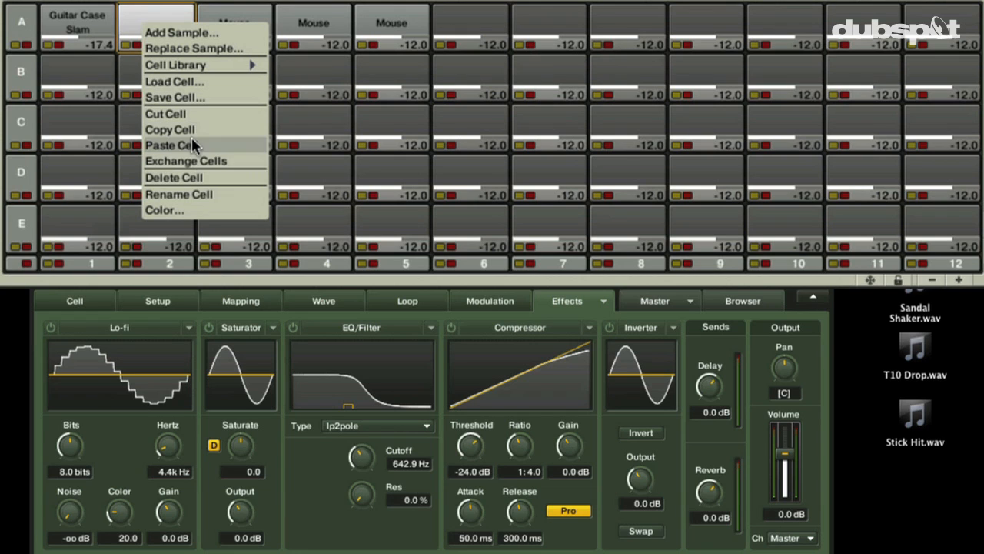
{"action": "left_click", "coordinate": [169, 145]}
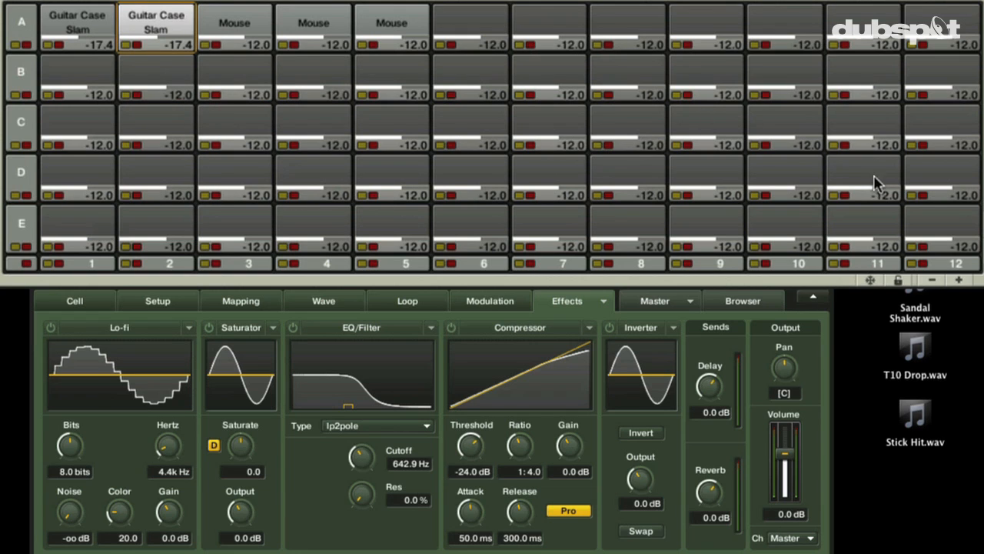
{"action": "mouse_move", "coordinate": [799, 148]}
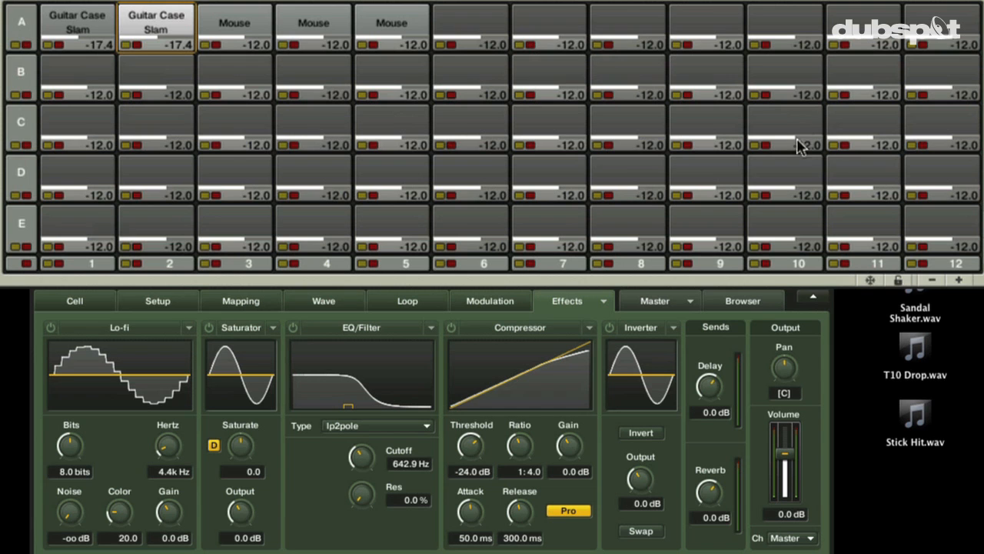
{"action": "mouse_move", "coordinate": [183, 224]}
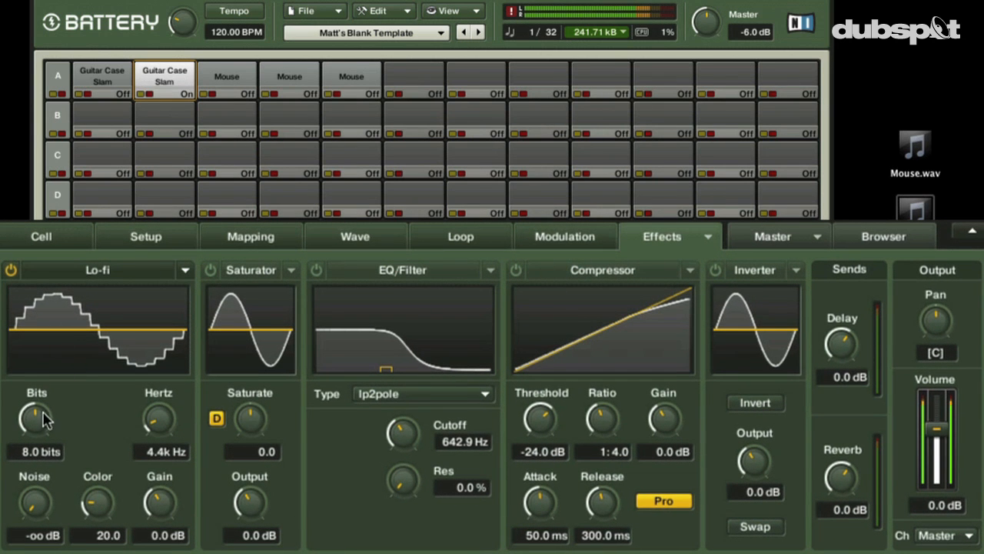
Bit-crush the copied kick to 3.8 bits and filter it at 1.6 kHz with 19.7% resonance.
{"action": "left_click_drag", "start_coordinate": [37, 418], "coordinate": [54, 484]}
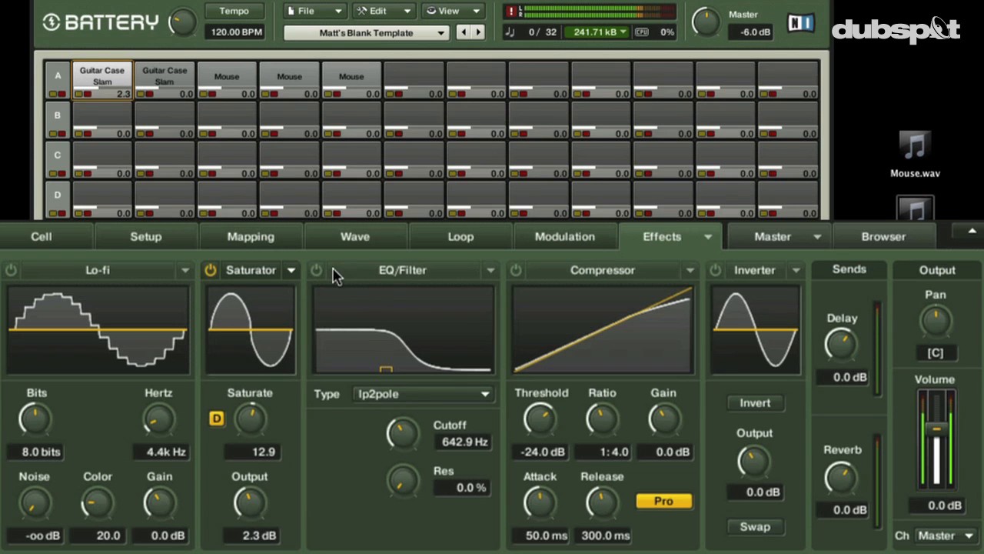
{"action": "left_click", "coordinate": [317, 271]}
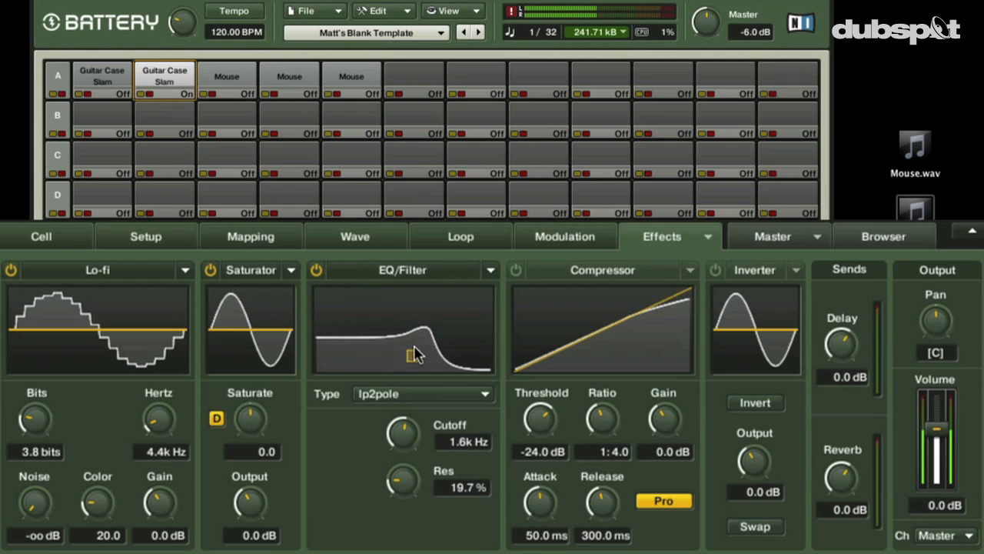
{"action": "left_click_drag", "start_coordinate": [403, 354], "coordinate": [422, 363]}
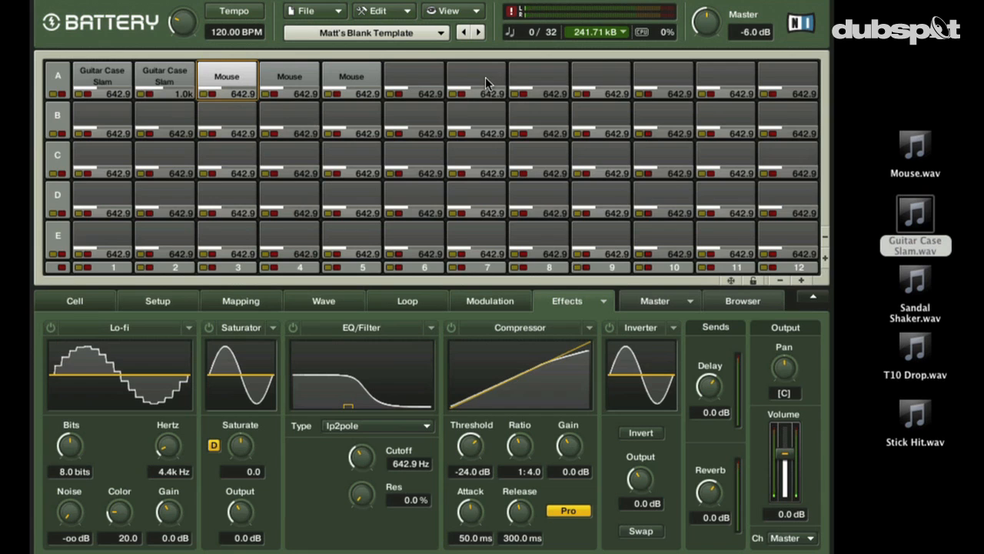
Load Sandal Shaker into cell A7 and drag its start and end markers inward to a short slice.
{"action": "left_click", "coordinate": [475, 80]}
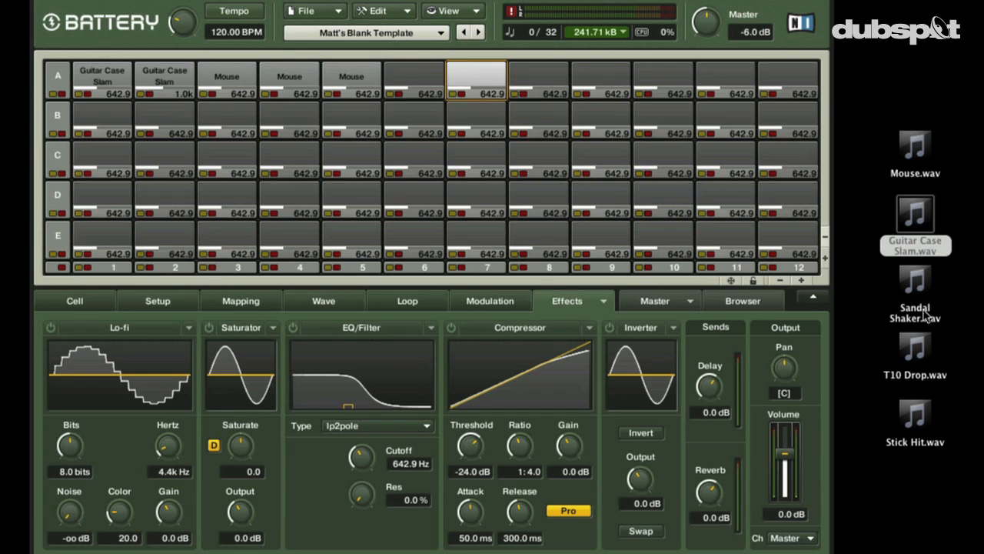
{"action": "mouse_move", "coordinate": [921, 305]}
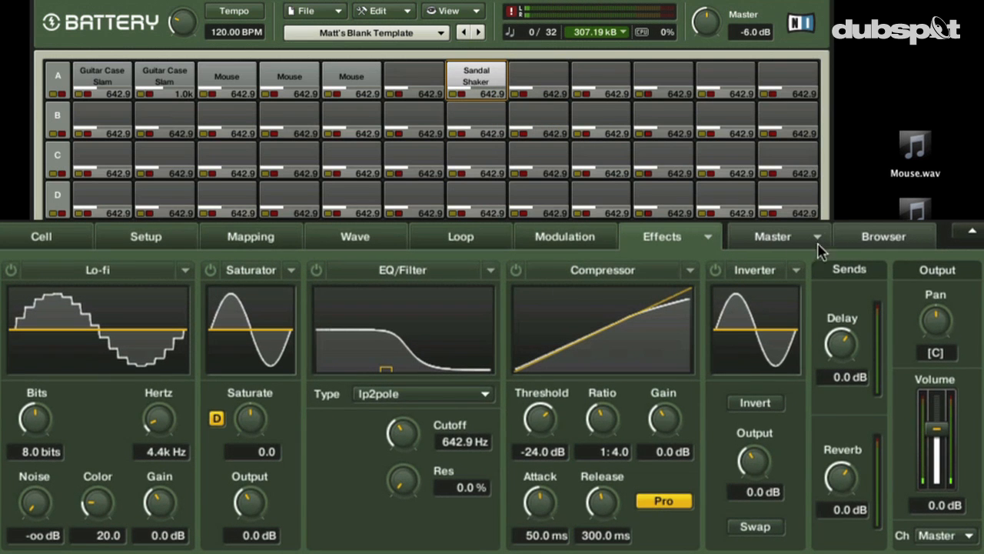
{"action": "left_click", "coordinate": [40, 236]}
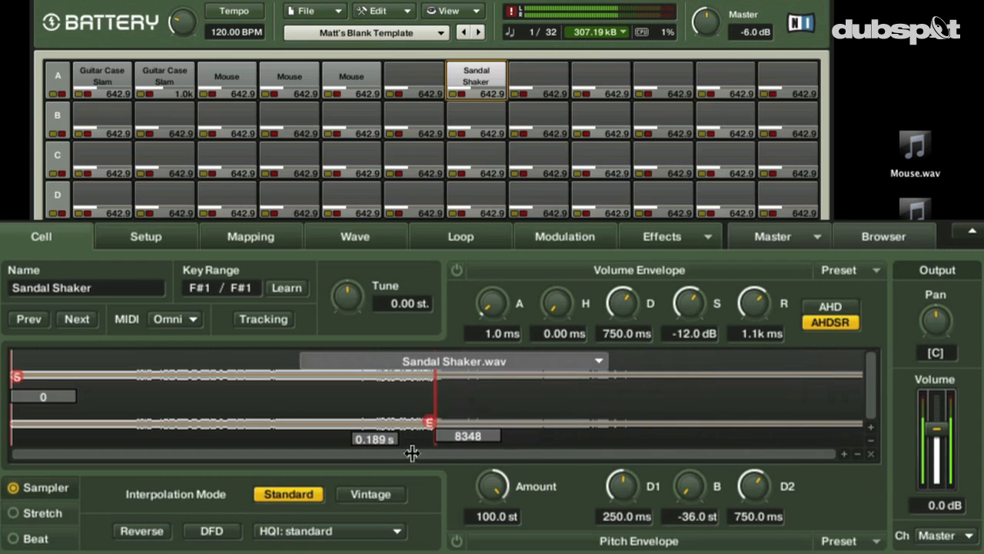
{"action": "left_click_drag", "start_coordinate": [431, 421], "coordinate": [234, 421]}
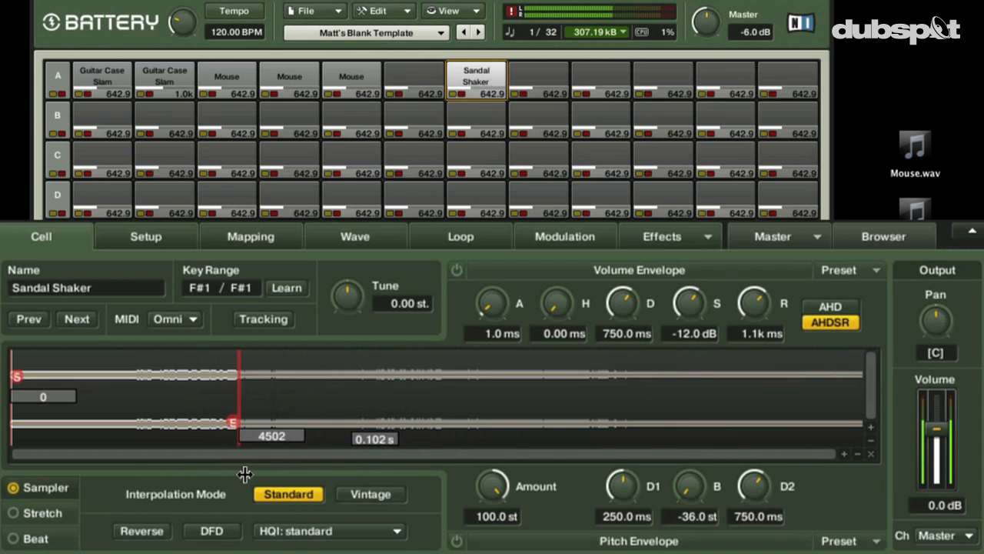
{"action": "left_click_drag", "start_coordinate": [15, 377], "coordinate": [31, 377]}
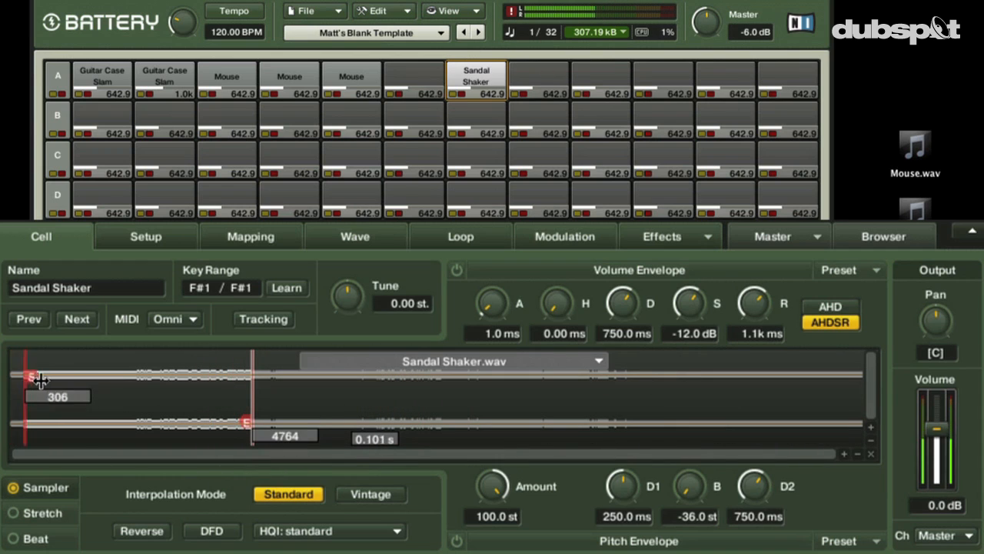
{"action": "left_click_drag", "start_coordinate": [31, 377], "coordinate": [91, 377]}
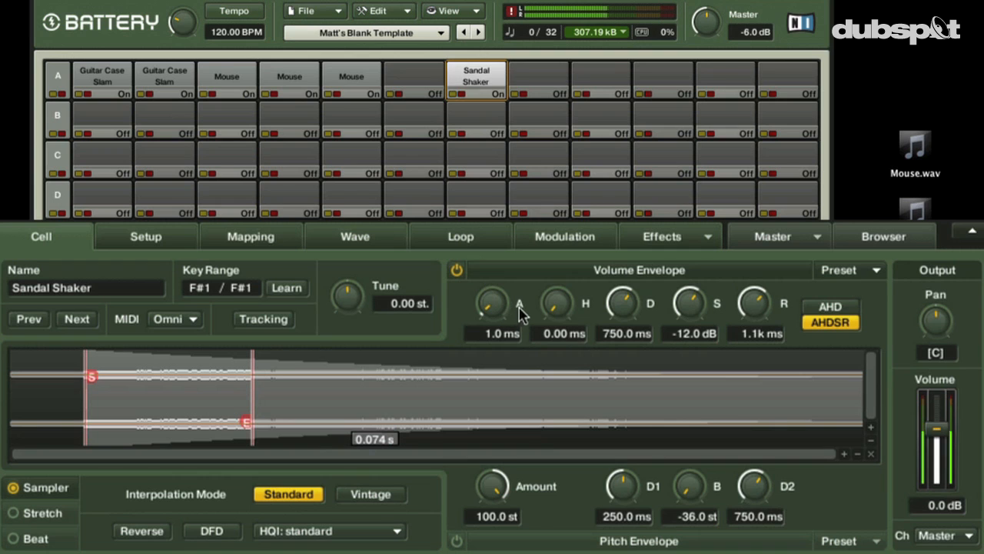
{"action": "left_click", "coordinate": [661, 237]}
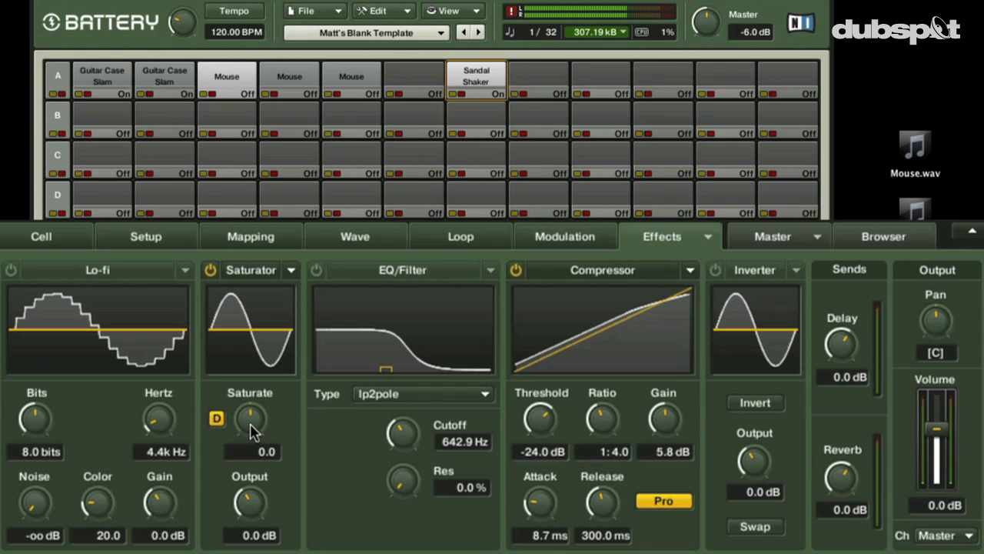
Select the Mouse cell in A3 for an 8.7 ms attack, 5.8 dB gain compressor setting.
{"action": "left_click", "coordinate": [226, 80]}
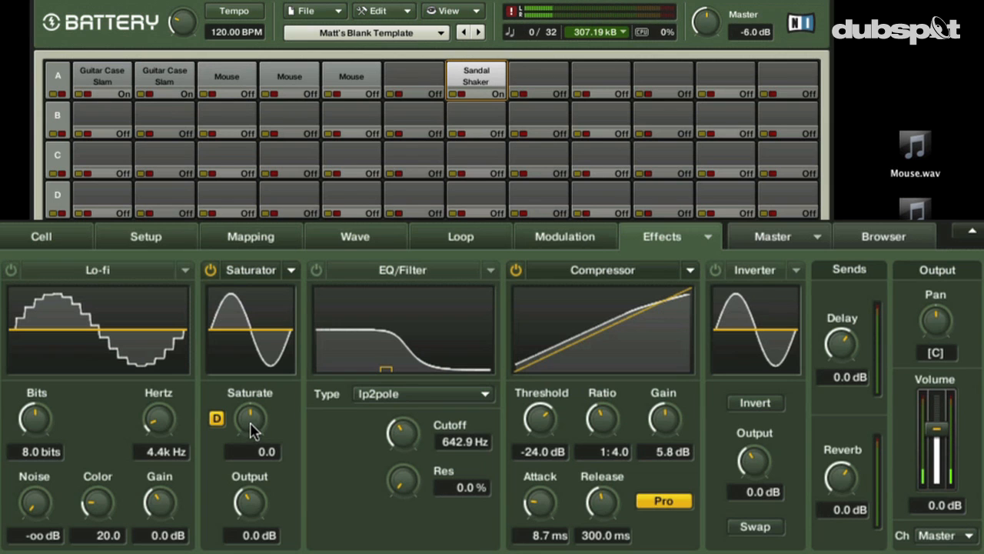
{"action": "mouse_move", "coordinate": [280, 83]}
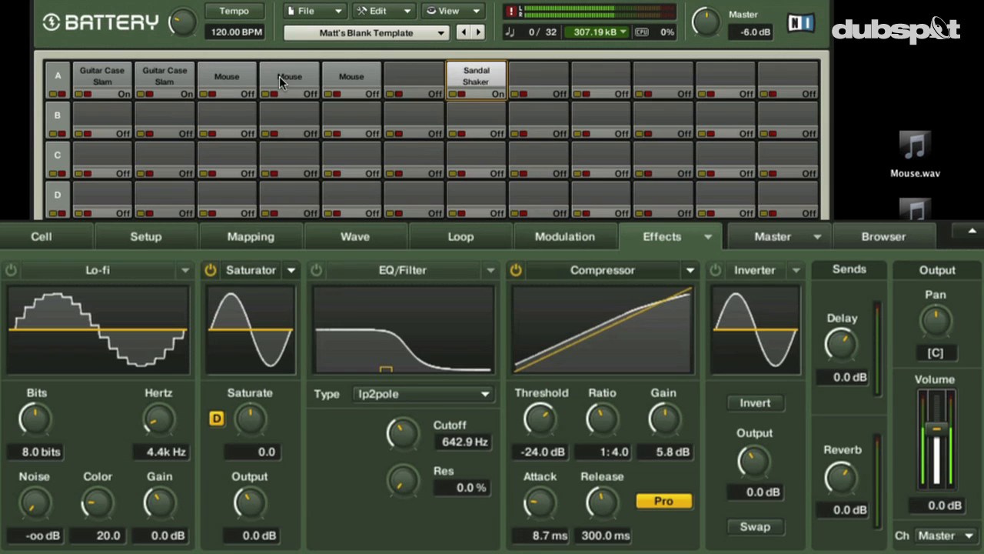
{"action": "left_click", "coordinate": [101, 80]}
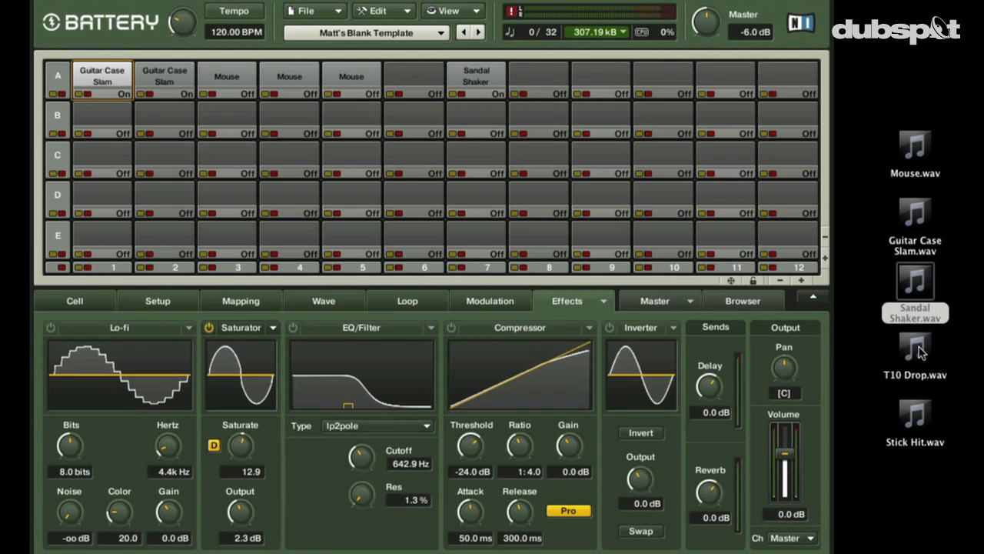
Drag T10 Drop.wav from the desktop into the empty row A cell and show its sample settings.
{"action": "left_click_drag", "start_coordinate": [915, 350], "coordinate": [645, 207]}
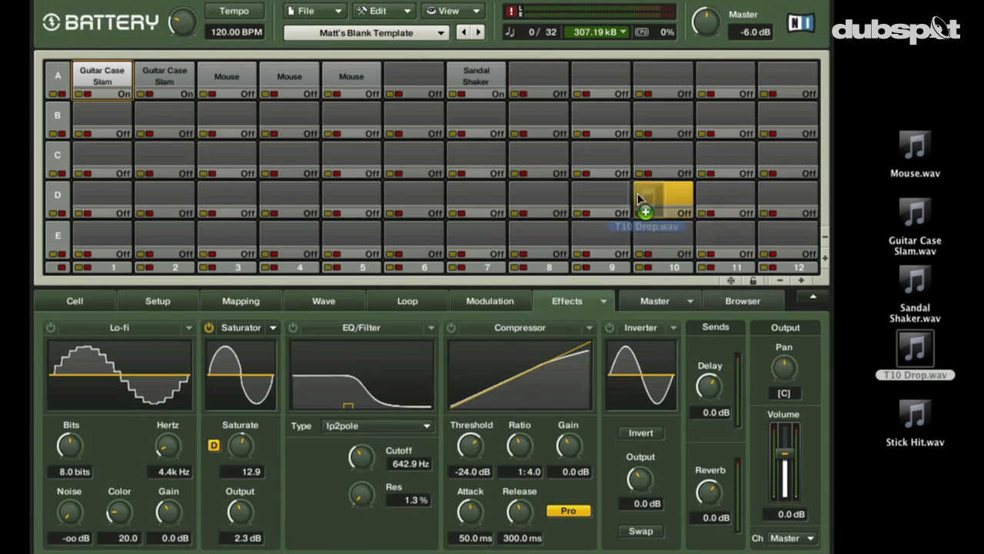
{"action": "left_click_drag", "start_coordinate": [646, 208], "coordinate": [414, 77]}
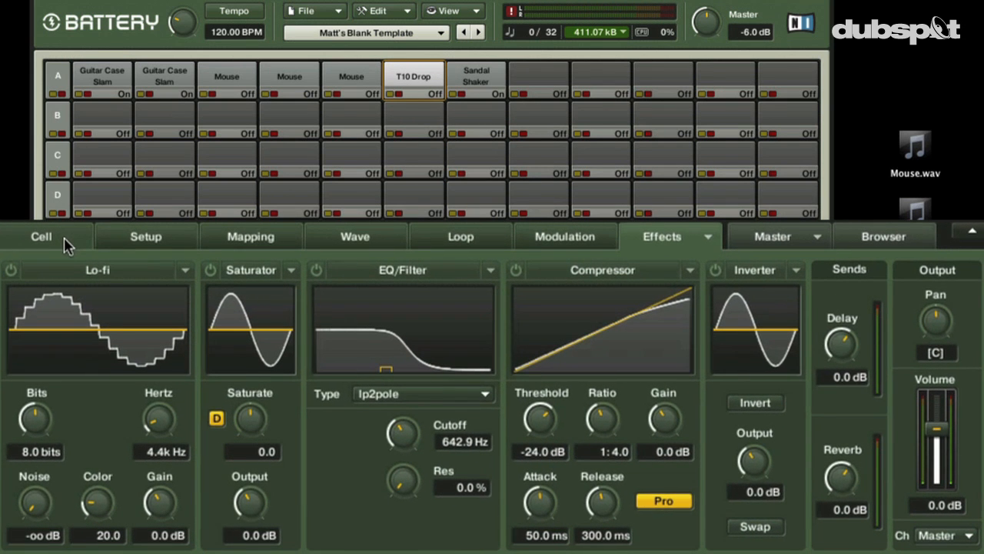
{"action": "left_click", "coordinate": [40, 237]}
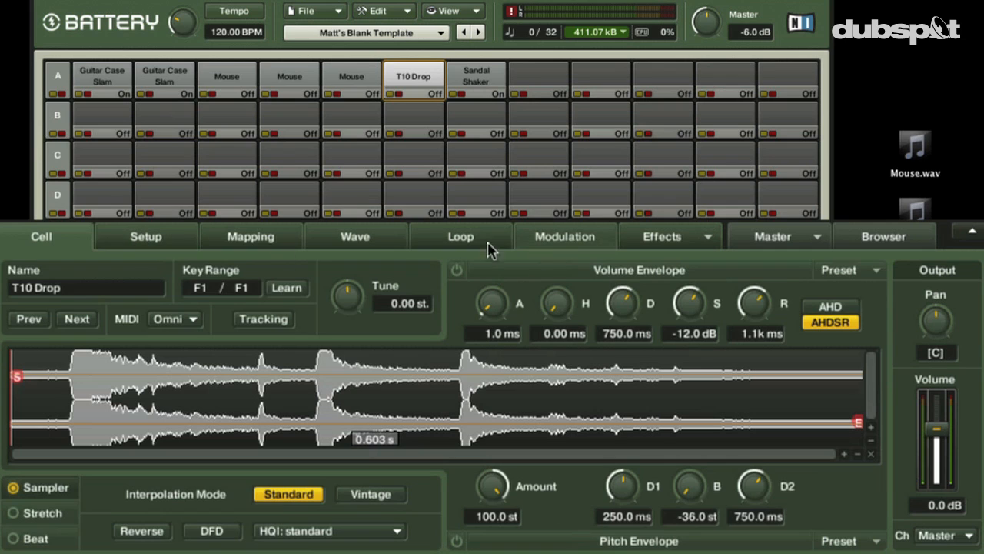
{"action": "mouse_move", "coordinate": [279, 274]}
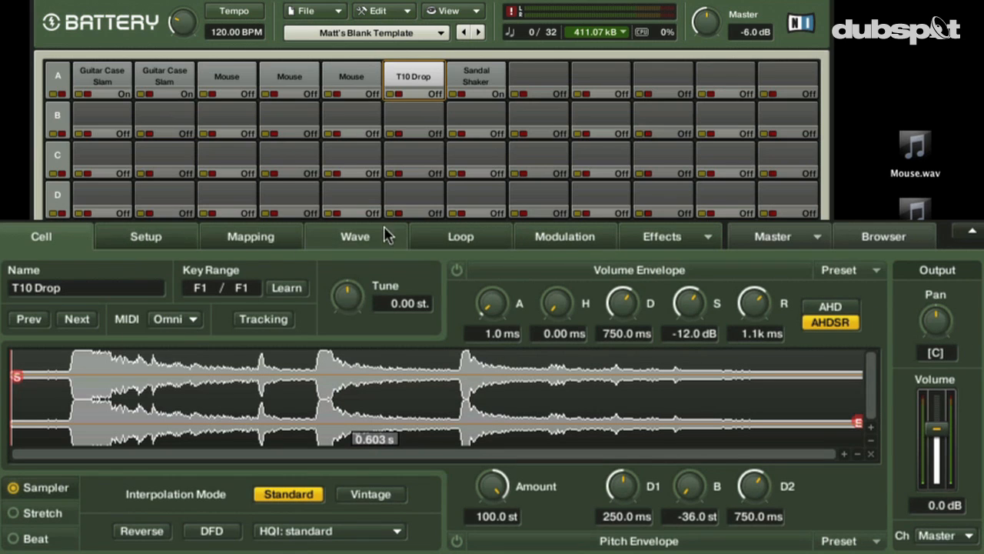
Tune T10 Drop down to -7 semitones with a falling pitch envelope.
{"action": "left_click_drag", "start_coordinate": [347, 295], "coordinate": [348, 315]}
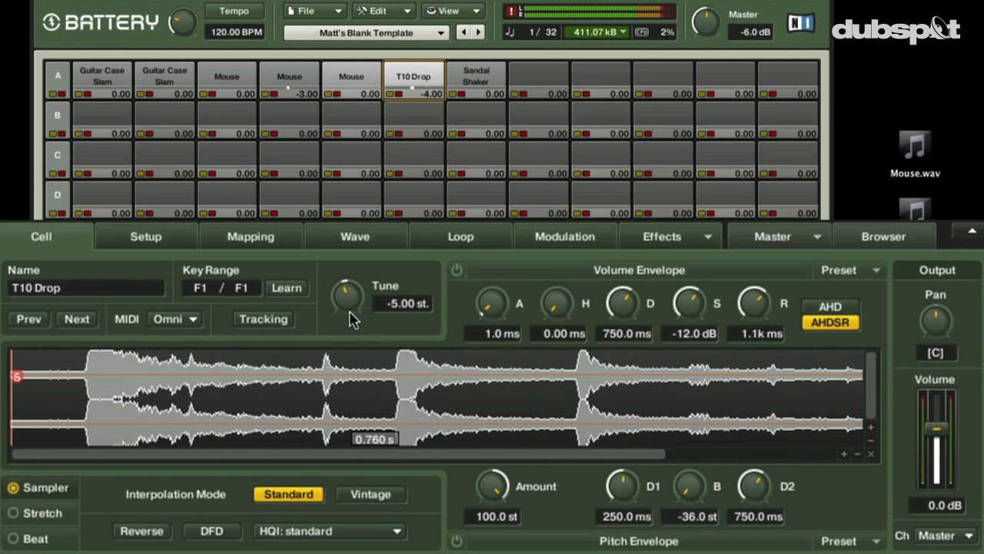
{"action": "left_click_drag", "start_coordinate": [346, 296], "coordinate": [350, 289]}
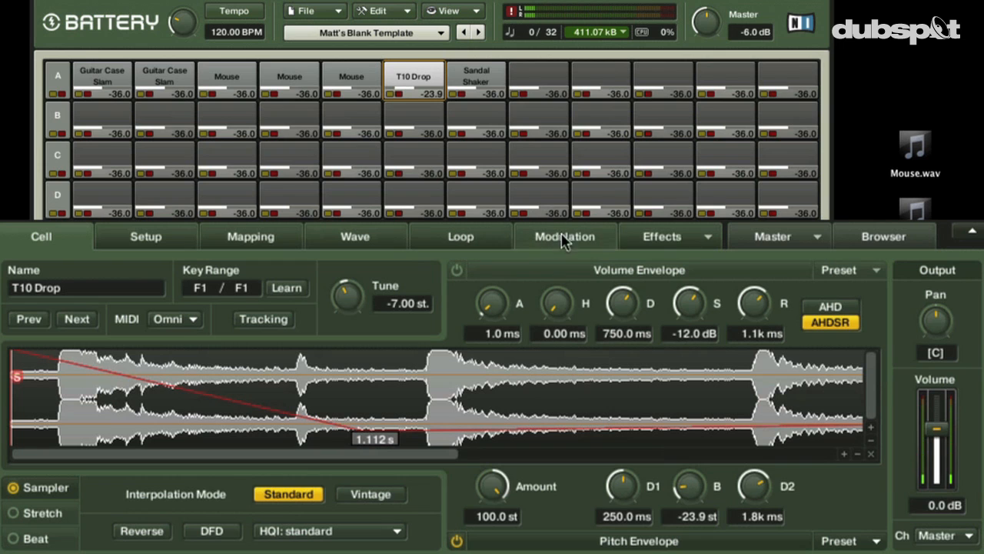
{"action": "left_click", "coordinate": [662, 237]}
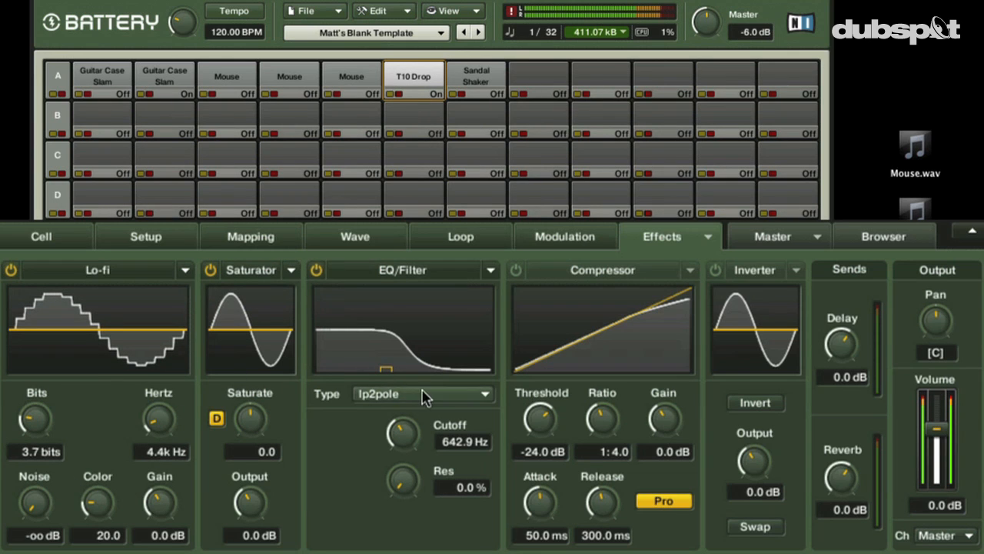
Set T10 Drop's filter type to vowelA with cutoff down at 23.6 Hz.
{"action": "left_click", "coordinate": [423, 394]}
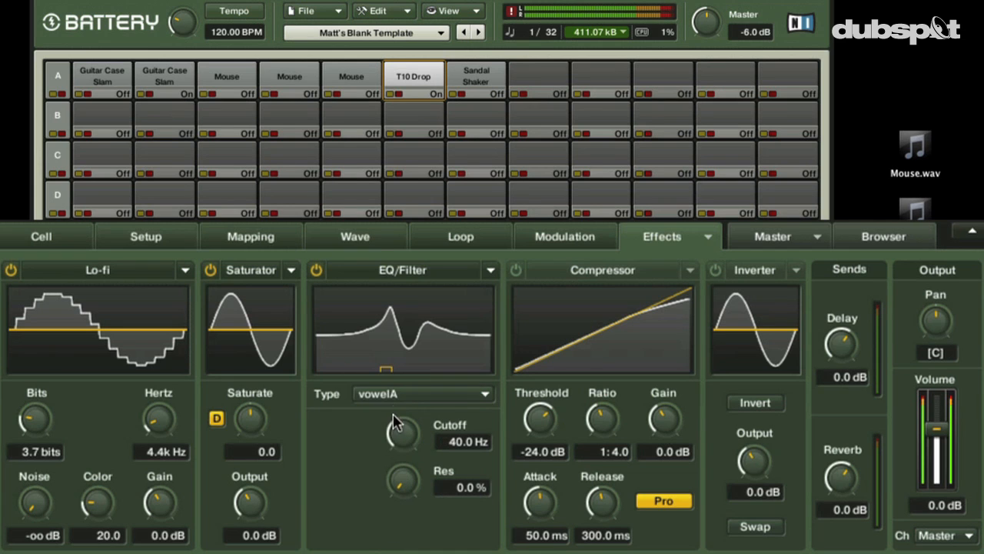
{"action": "left_click_drag", "start_coordinate": [403, 431], "coordinate": [403, 485]}
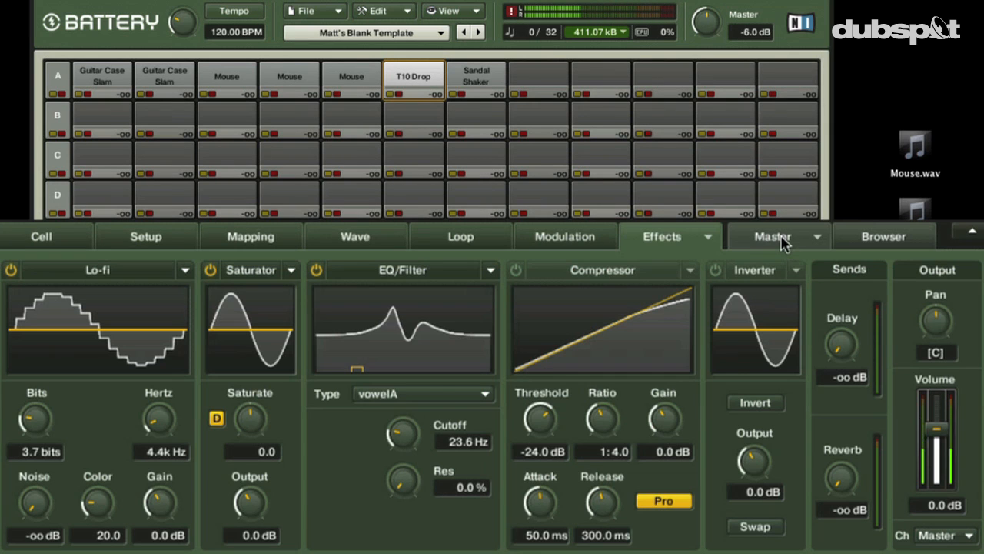
Raise T10 Drop's reverb send to -2.3 dB with output volume at -6.4 dB.
{"action": "left_click", "coordinate": [773, 237]}
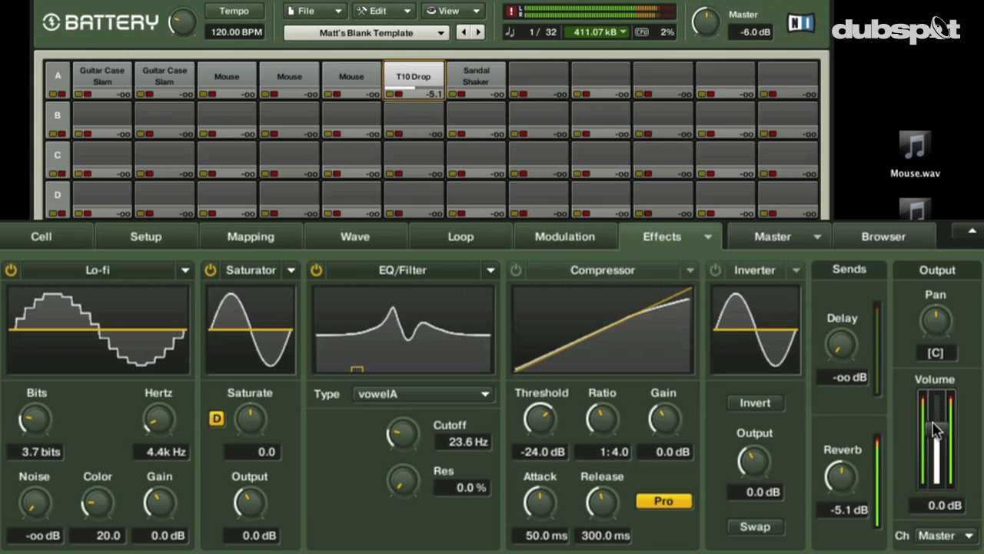
{"action": "left_click_drag", "start_coordinate": [937, 423], "coordinate": [937, 443]}
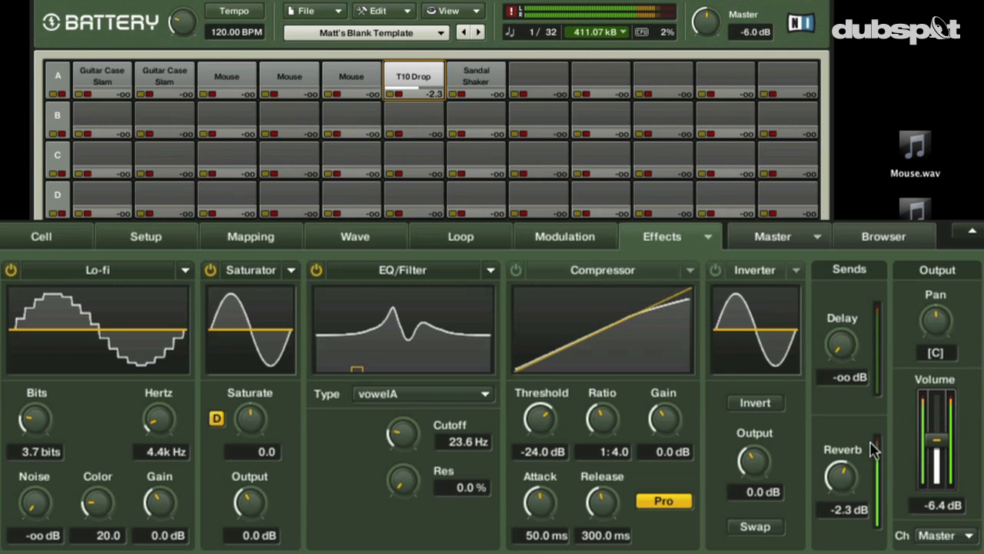
{"action": "mouse_move", "coordinate": [800, 289]}
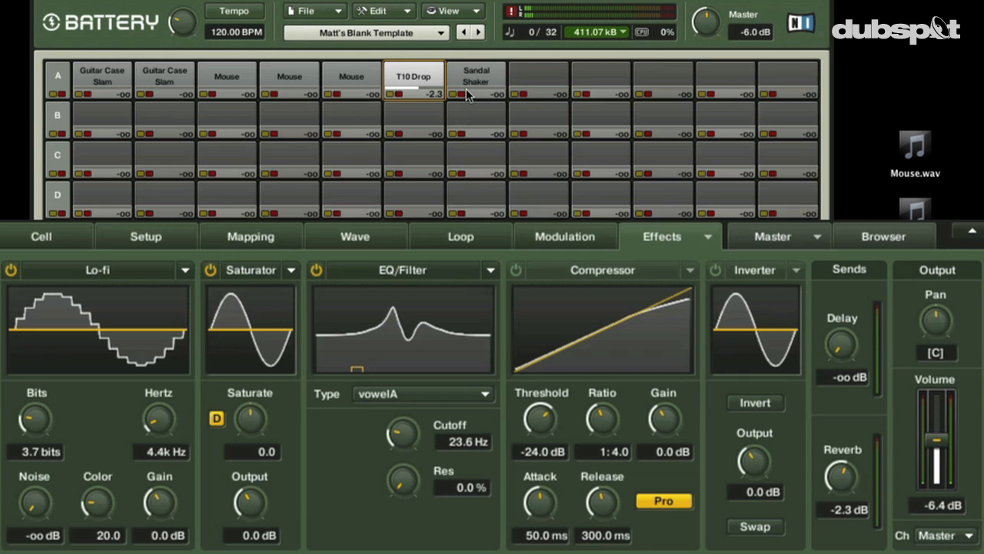
Set the master delay to 543.4 ms time with 47.7% feedback.
{"action": "left_click", "coordinate": [477, 80]}
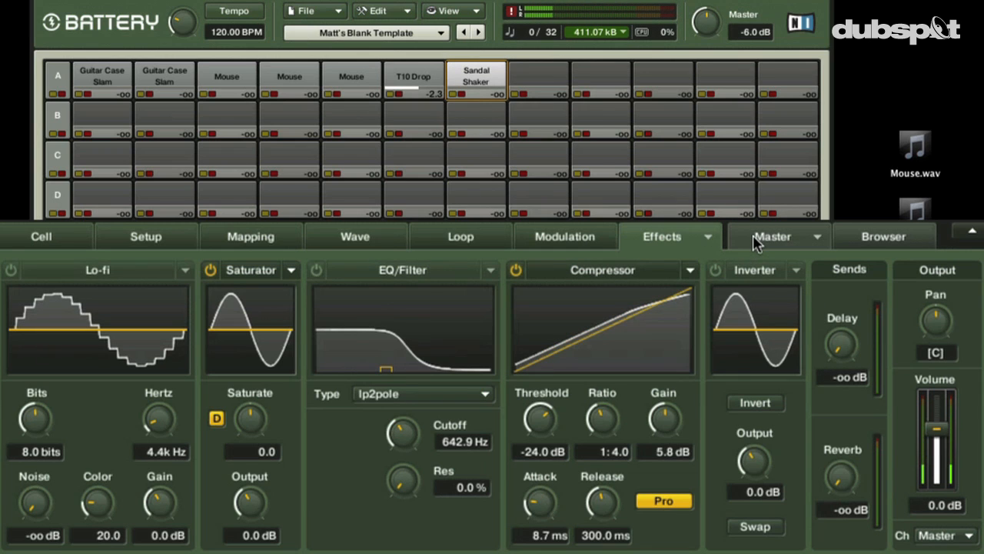
{"action": "left_click", "coordinate": [772, 237]}
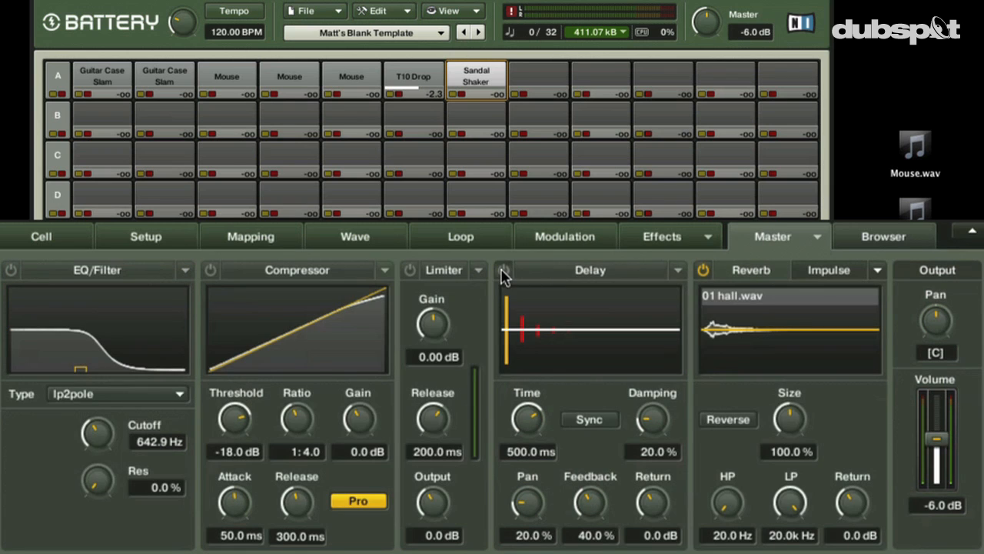
{"action": "left_click_drag", "start_coordinate": [529, 418], "coordinate": [535, 423]}
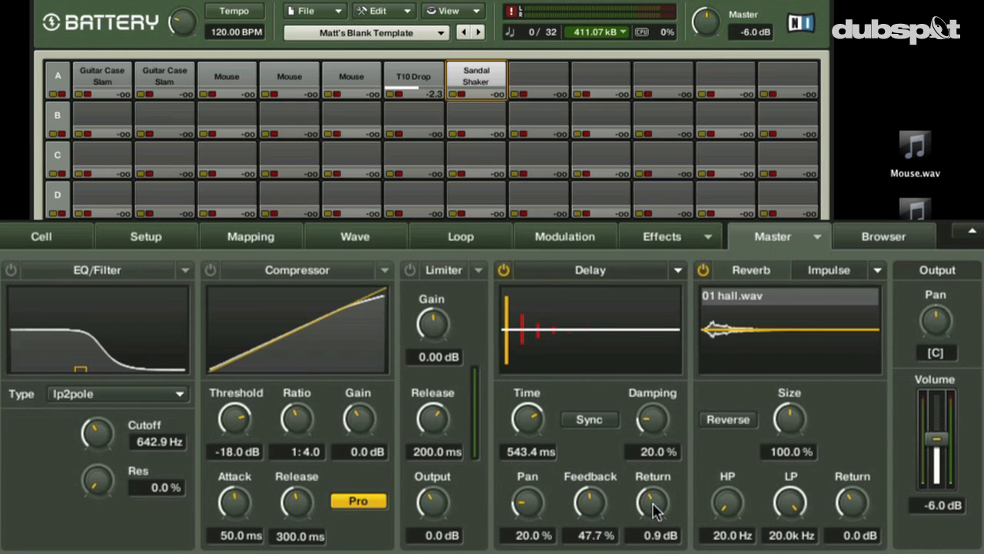
{"action": "left_click_drag", "start_coordinate": [652, 504], "coordinate": [652, 477]}
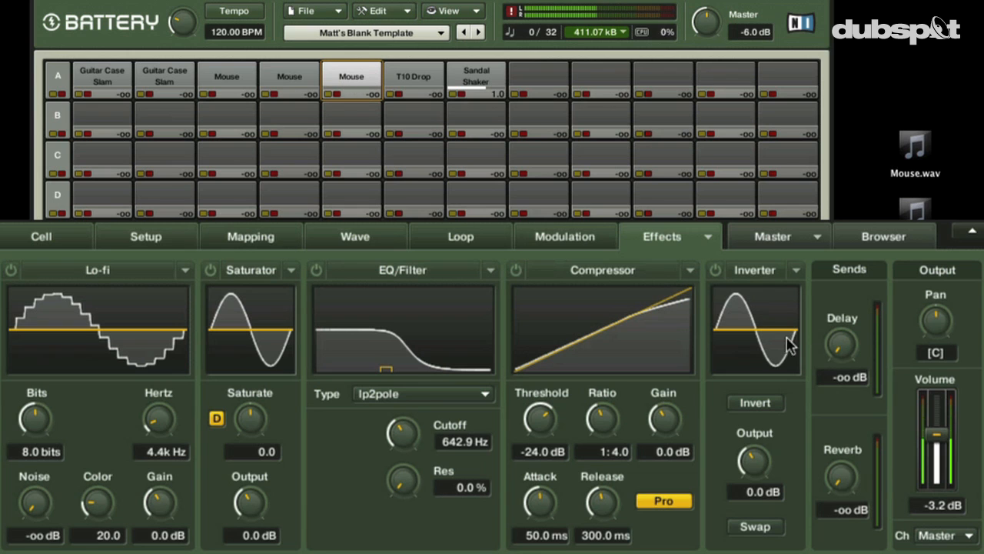
Tune the Mouse cell to -3 semitones and lower its volume to -6.9 dB.
{"action": "left_click", "coordinate": [40, 237]}
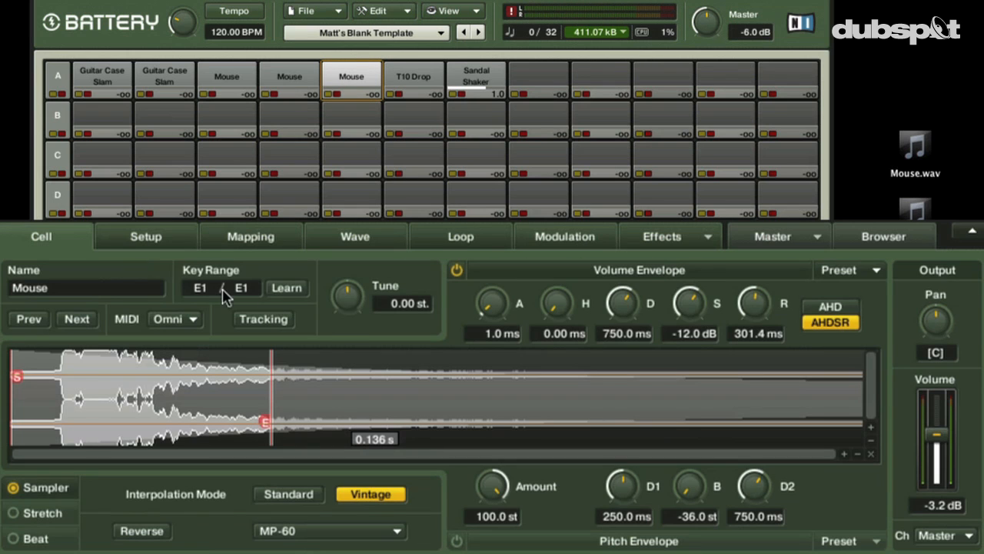
{"action": "left_click_drag", "start_coordinate": [348, 295], "coordinate": [351, 308]}
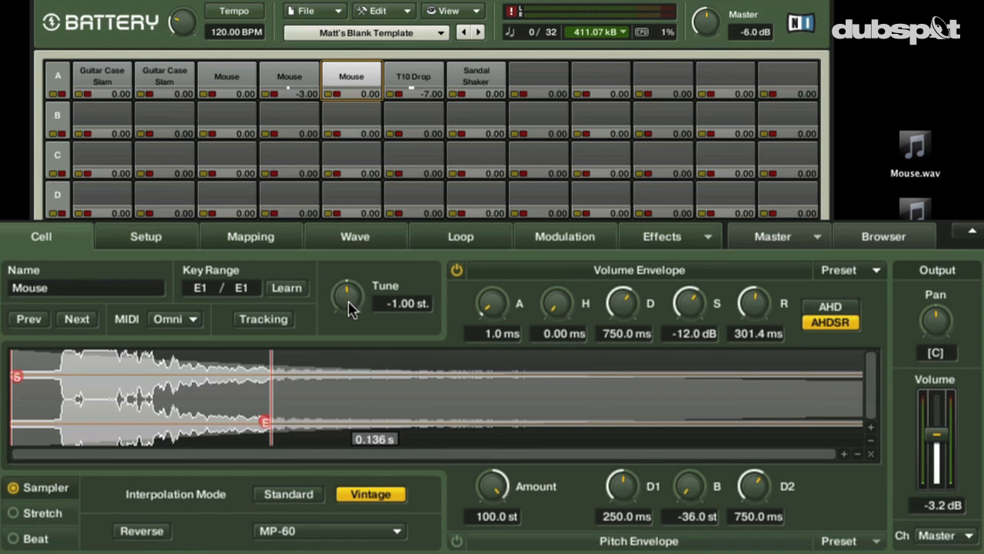
{"action": "left_click_drag", "start_coordinate": [347, 295], "coordinate": [347, 316]}
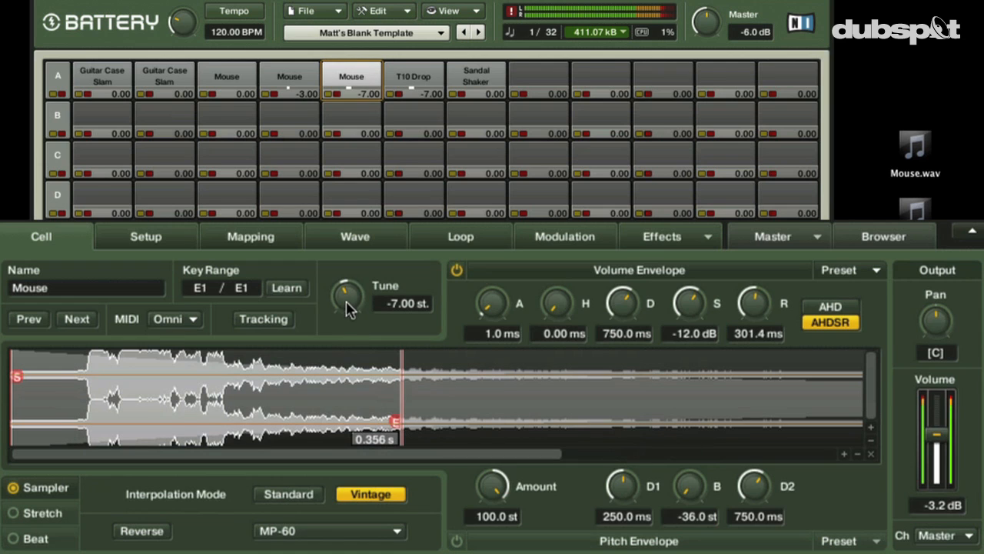
{"action": "left_click_drag", "start_coordinate": [348, 296], "coordinate": [348, 284]}
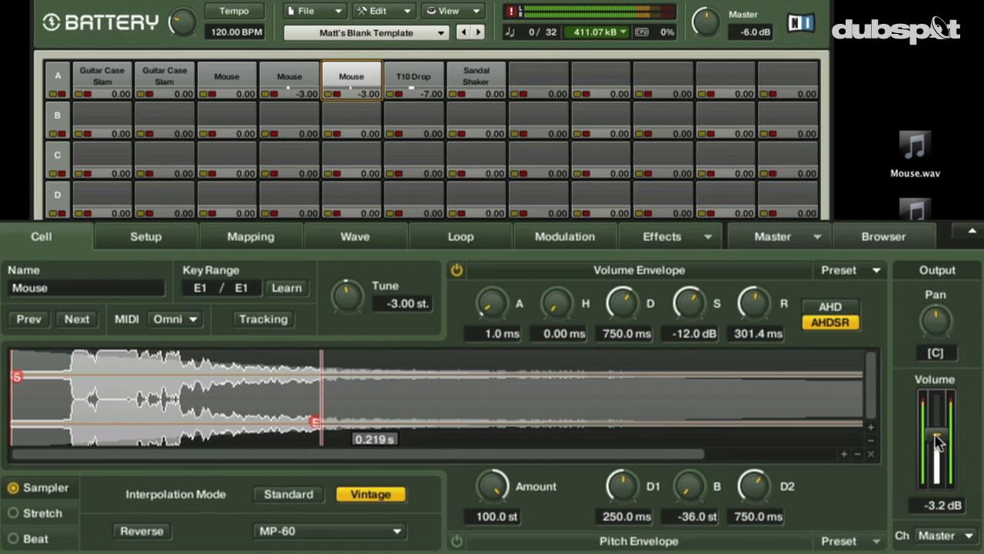
{"action": "left_click_drag", "start_coordinate": [935, 443], "coordinate": [936, 458]}
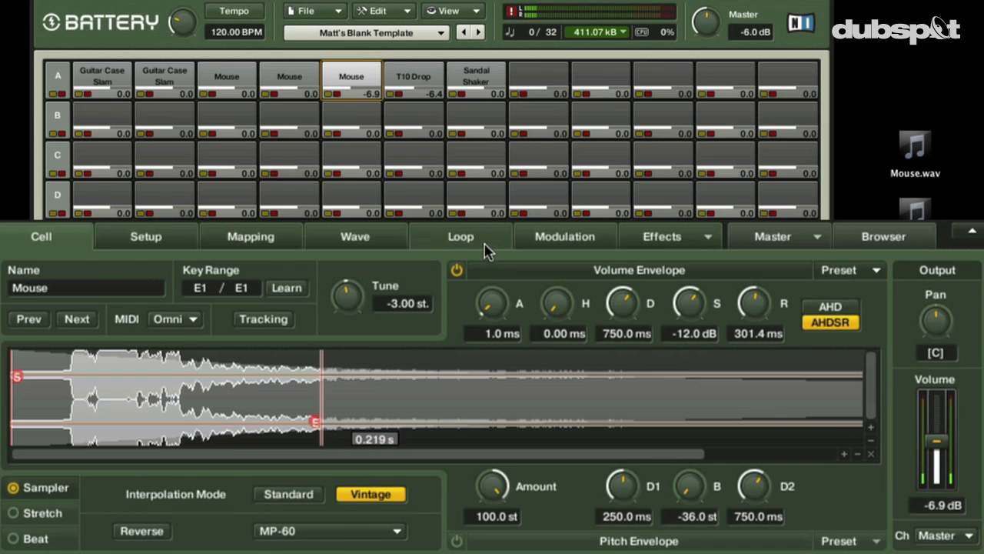
Raise the Mouse cell's delay send to 2.9 dB.
{"action": "left_click", "coordinate": [661, 237]}
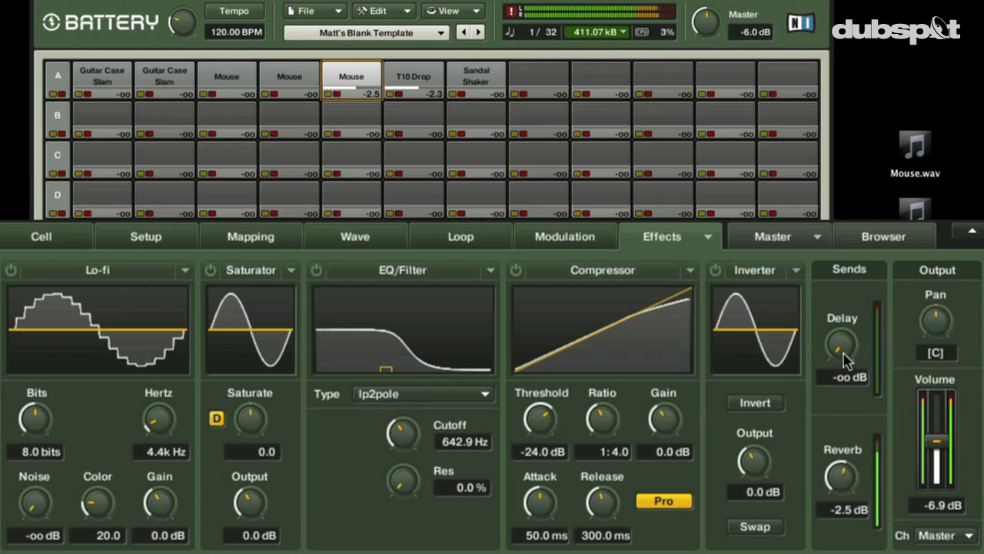
{"action": "left_click_drag", "start_coordinate": [840, 354], "coordinate": [840, 336]}
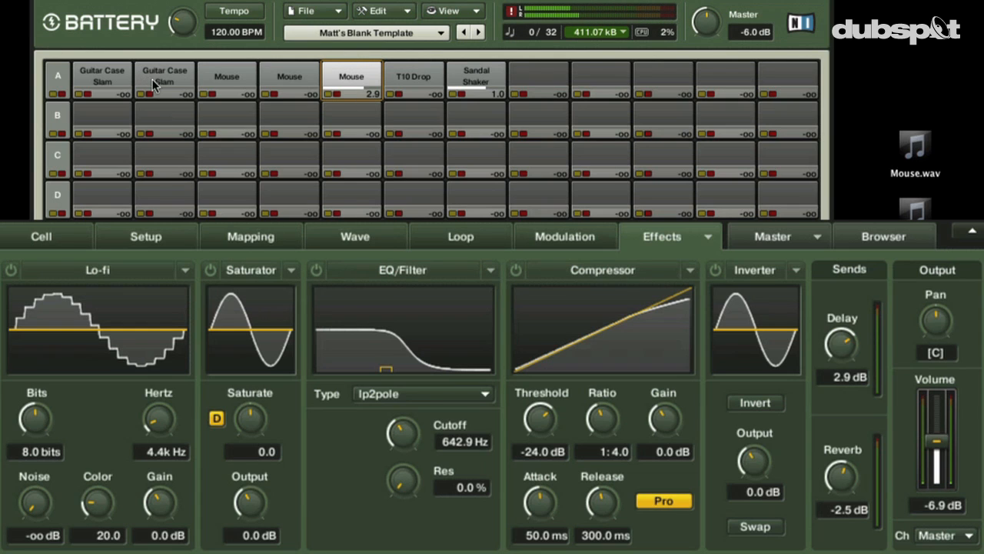
{"action": "mouse_move", "coordinate": [418, 154]}
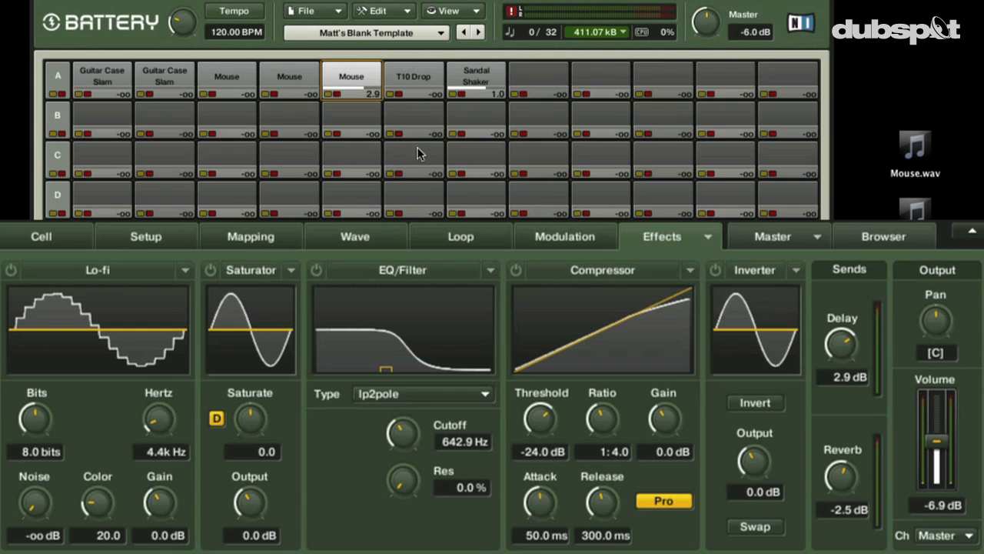
{"action": "mouse_move", "coordinate": [156, 157]}
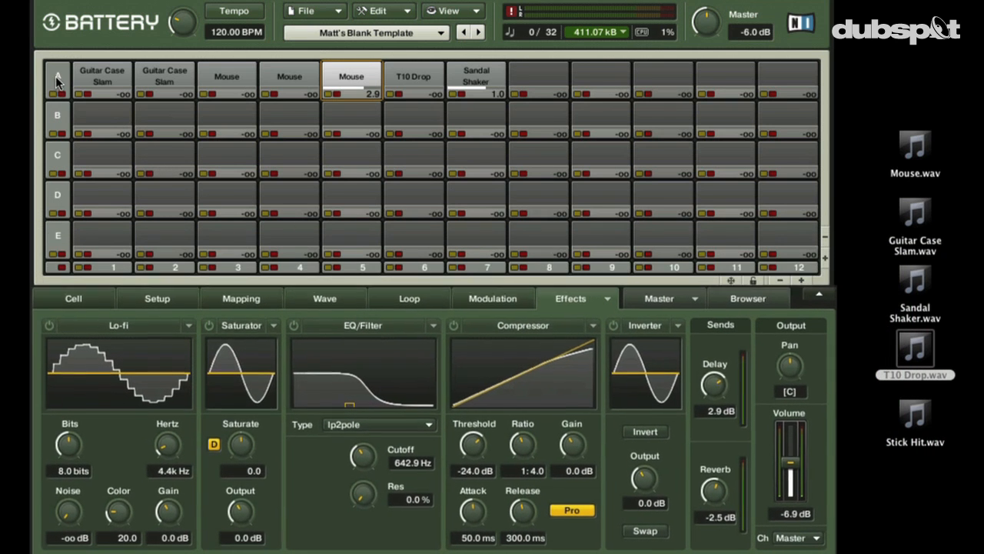
Select the first Guitar Case Slam cell and show its sample and envelope settings.
{"action": "left_click", "coordinate": [102, 80]}
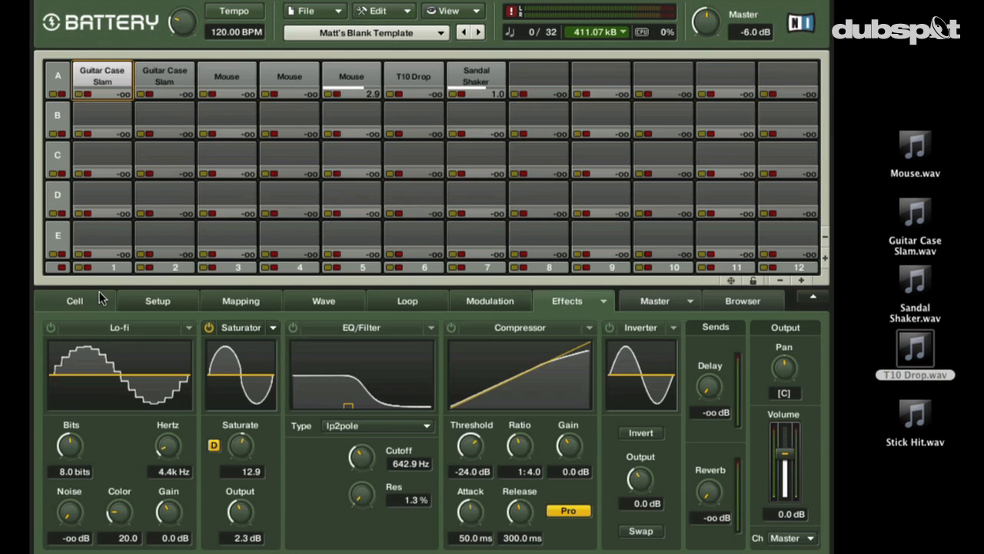
{"action": "left_click", "coordinate": [74, 300]}
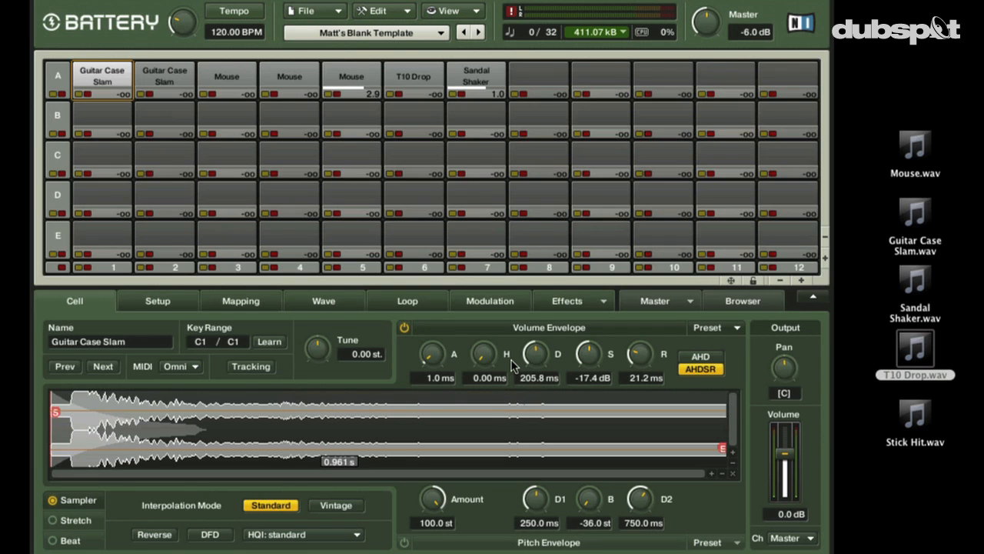
{"action": "mouse_move", "coordinate": [491, 360]}
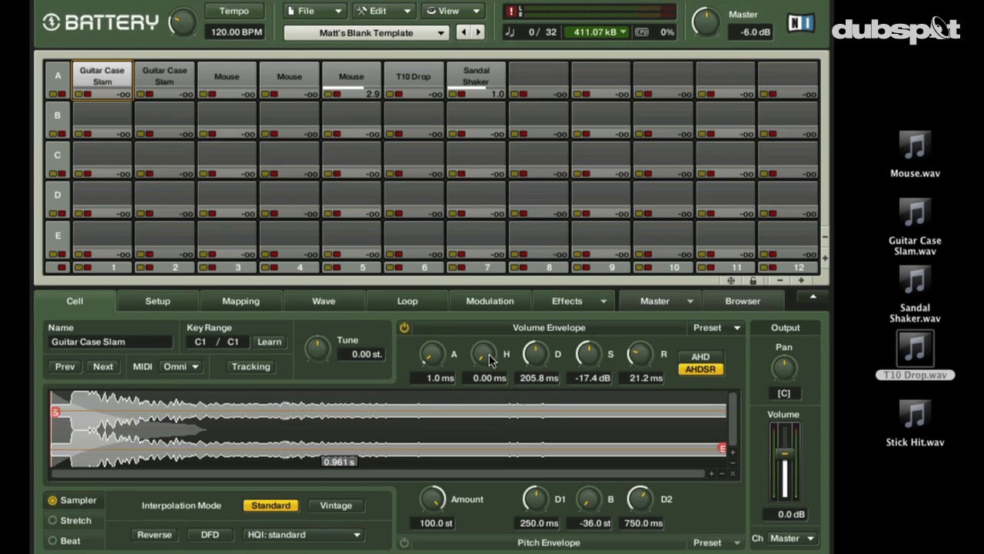
{"action": "mouse_move", "coordinate": [286, 201]}
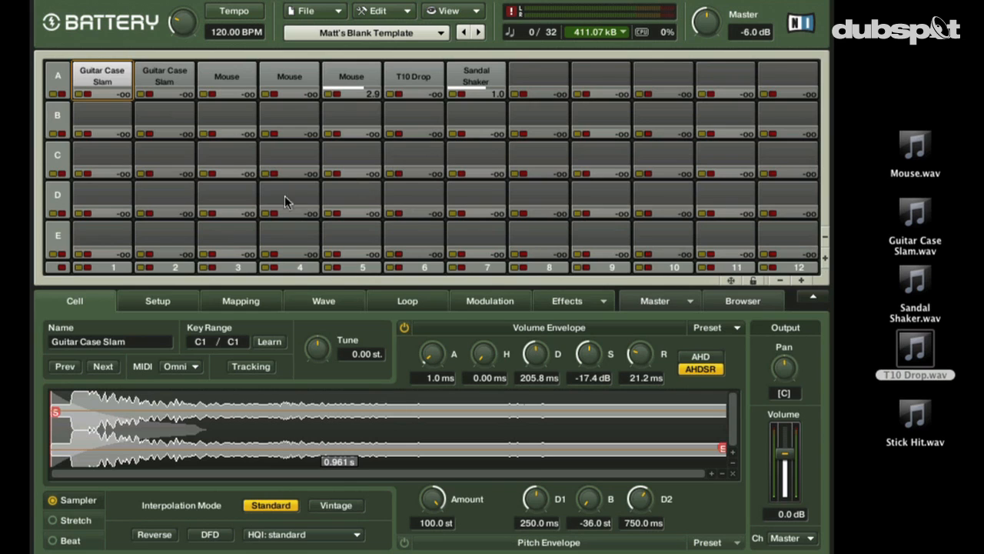
{"action": "mouse_move", "coordinate": [314, 197]}
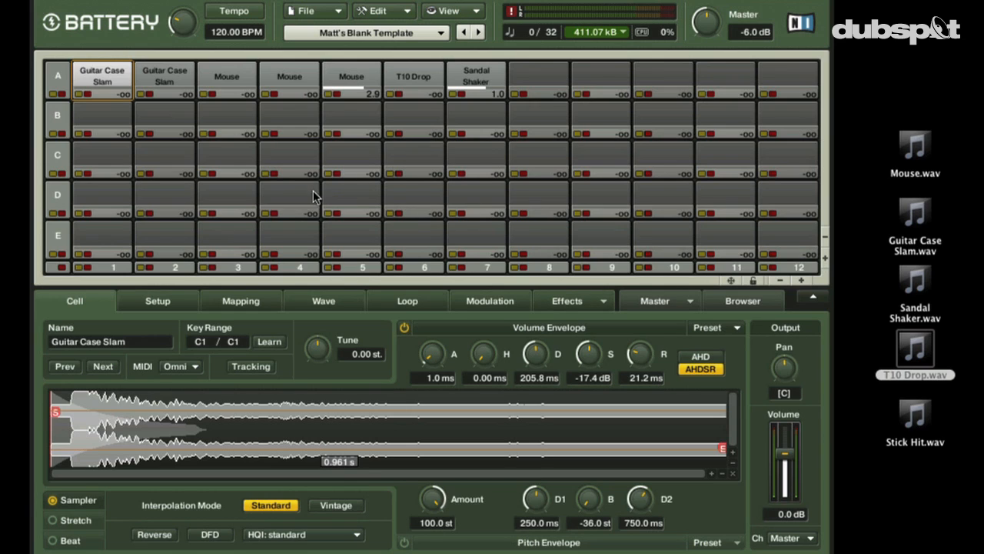
{"action": "mouse_move", "coordinate": [318, 216]}
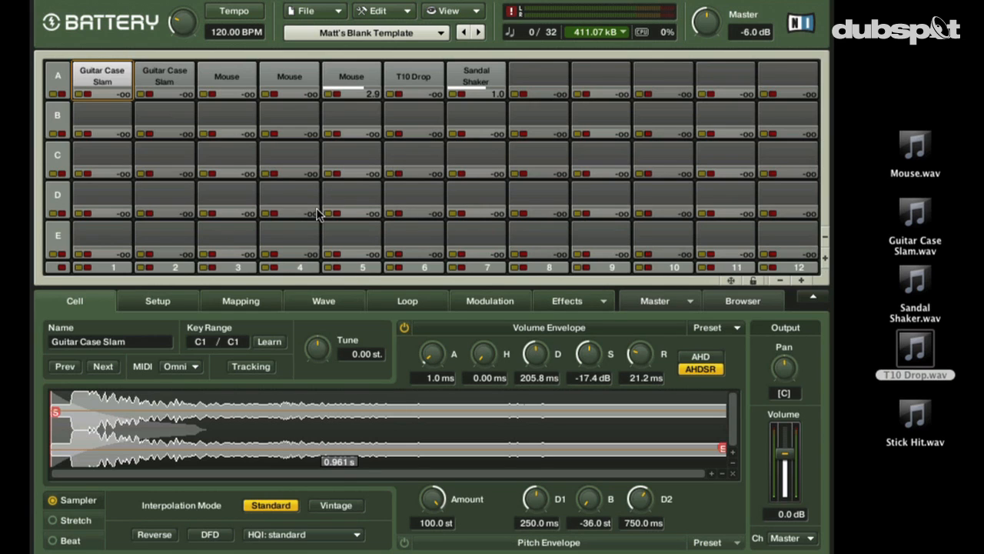